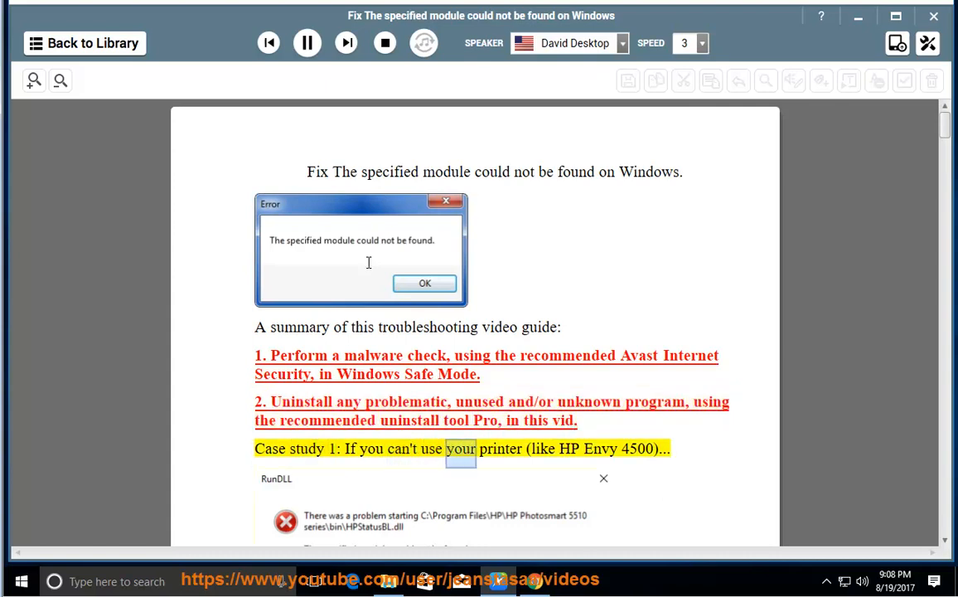
Scroll along with the narration past Case study 1's AppData startup-shortcut fix to Case study 2.
scroll(down, 3)
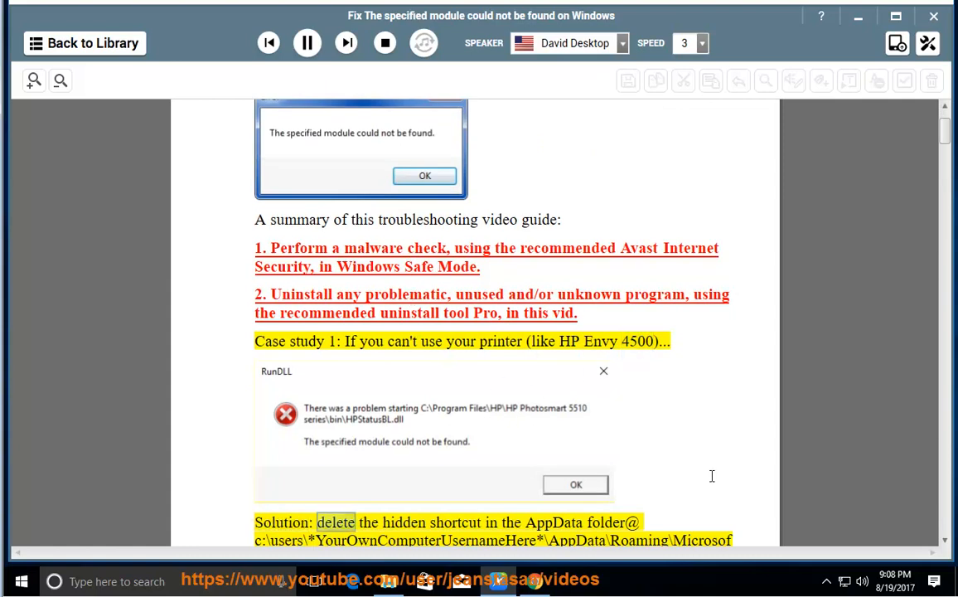
scroll(down, 3)
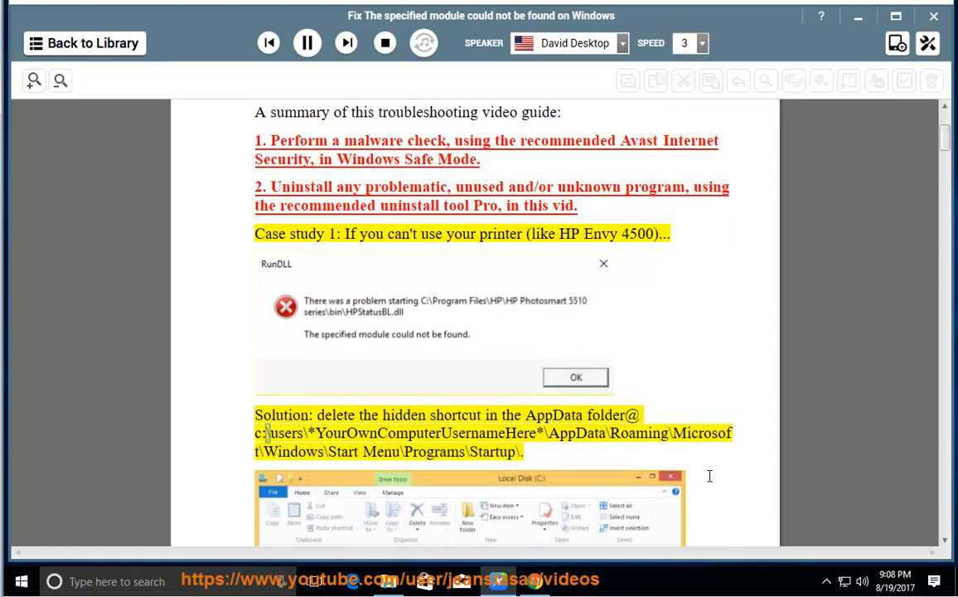
scroll(down, 3)
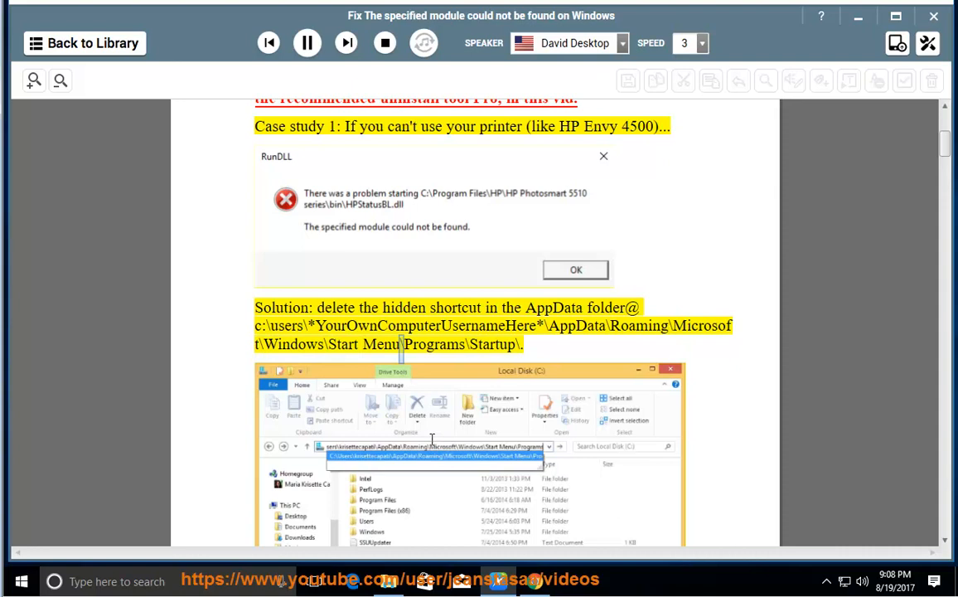
scroll(down, 3)
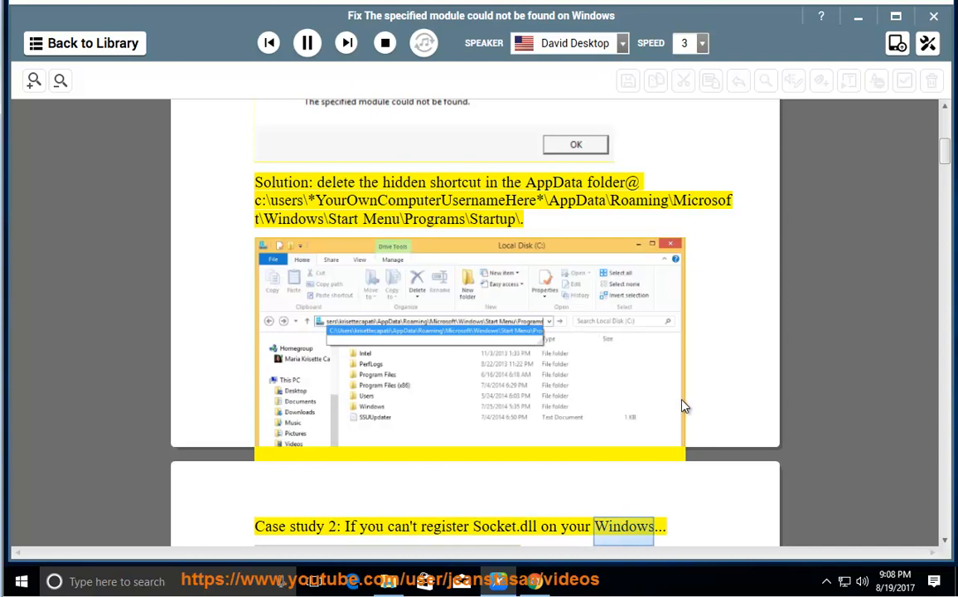
Follow the narration through Case study 2's Syswow64 Socket.dll registration fix to its See more info link.
scroll(down, 3)
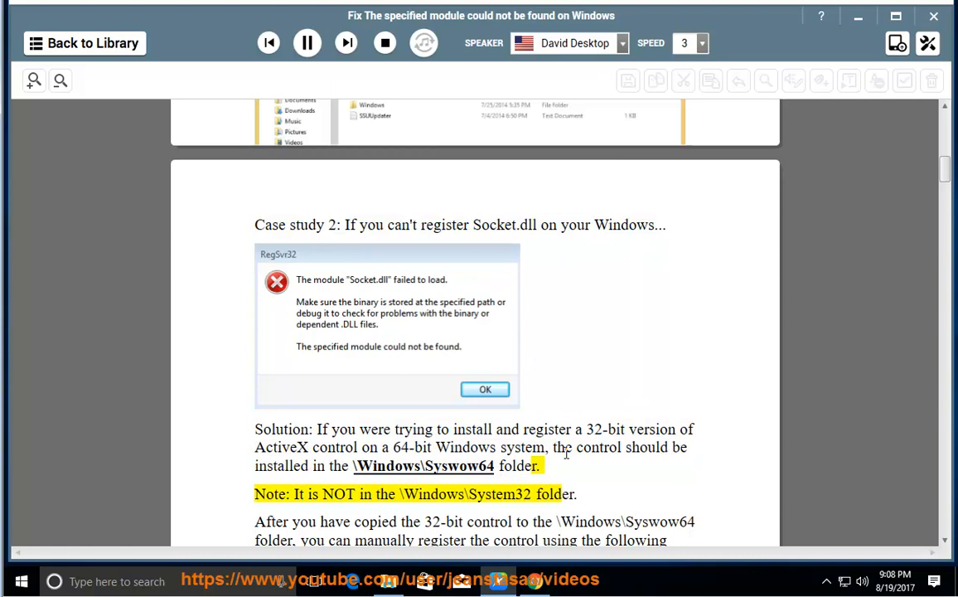
double_click(498, 493)
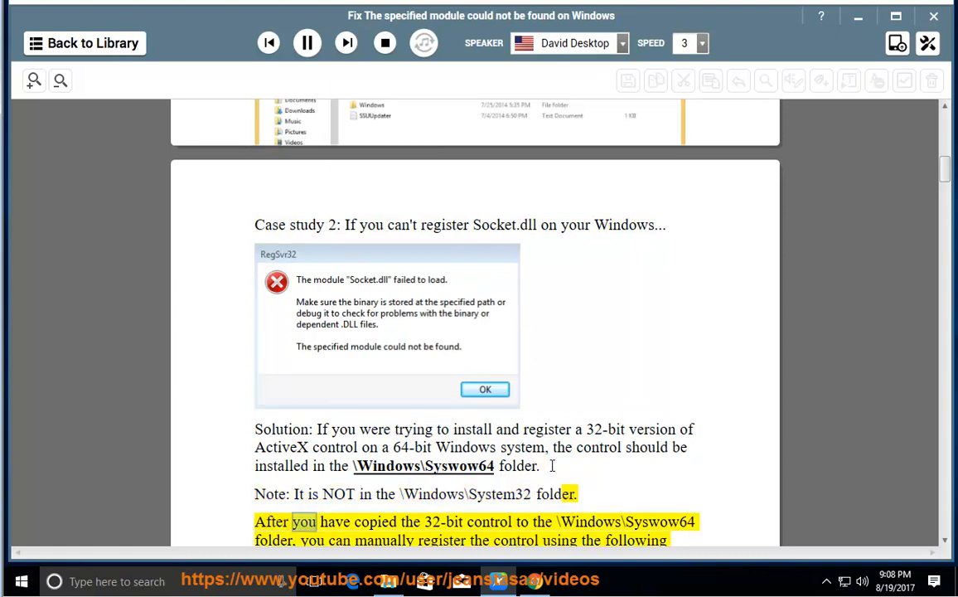
scroll(down, 3)
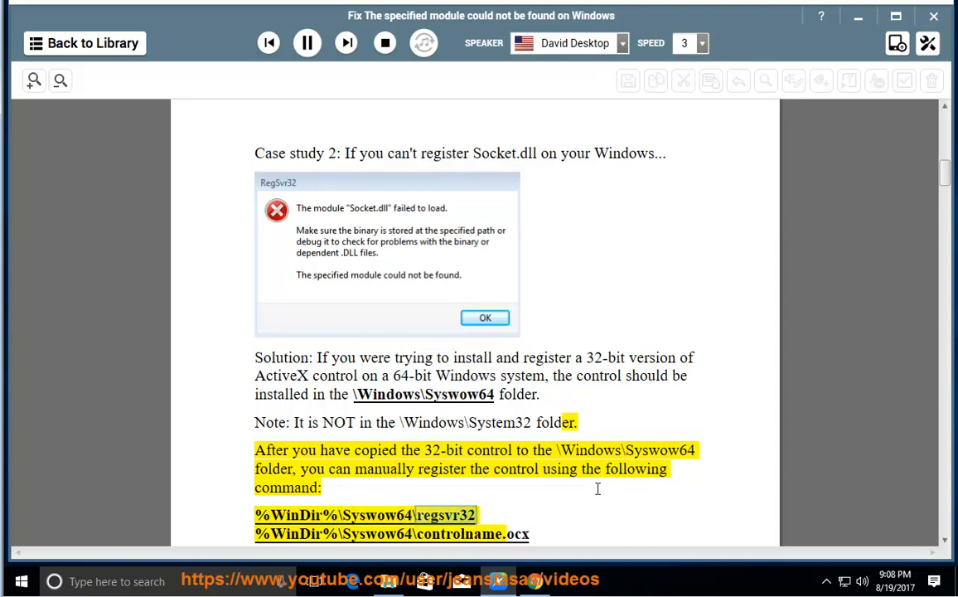
scroll(down, 3)
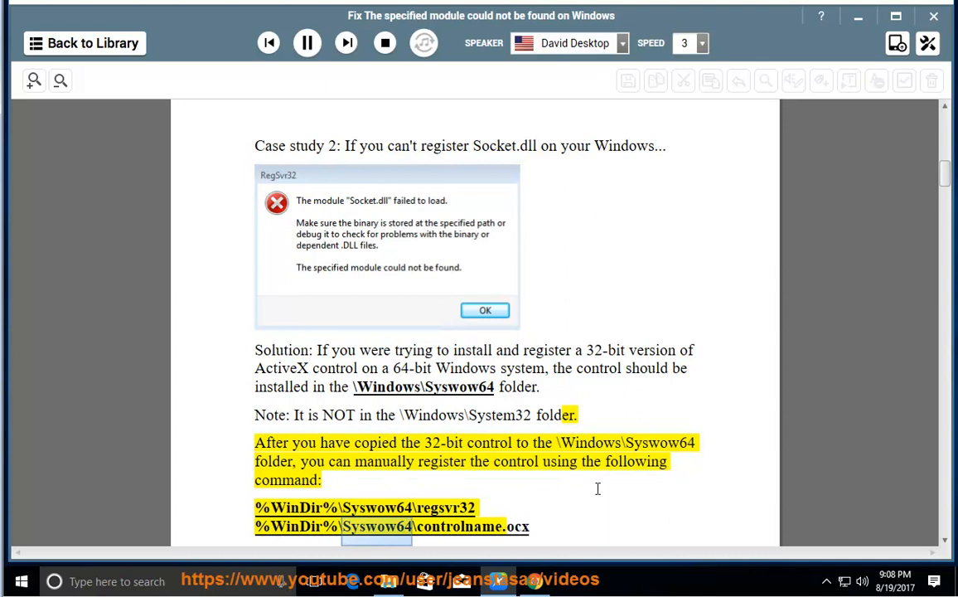
scroll(down, 3)
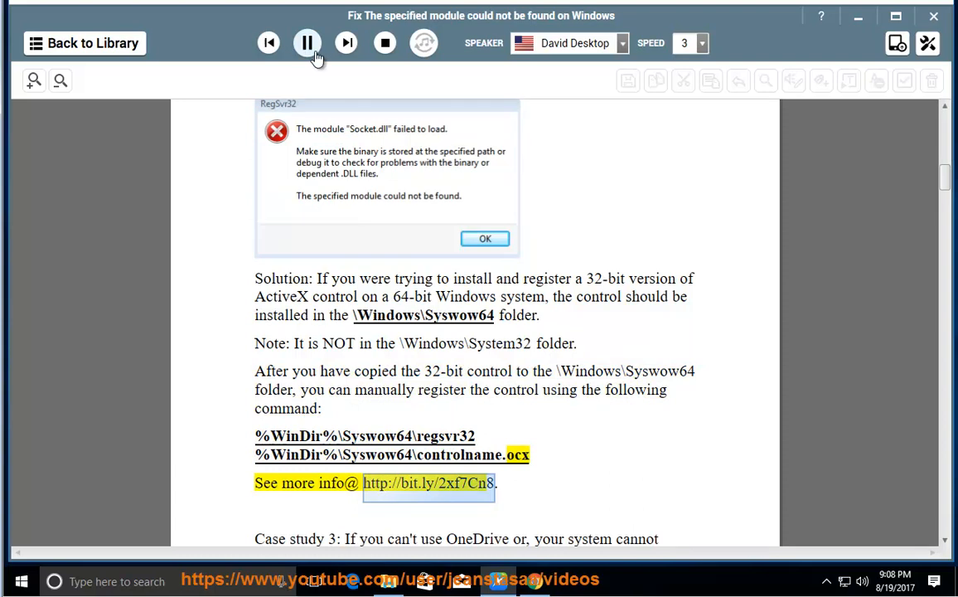
Pause the narration and copy the \Windows\Syswow64 folder path from the solution.
click(307, 42)
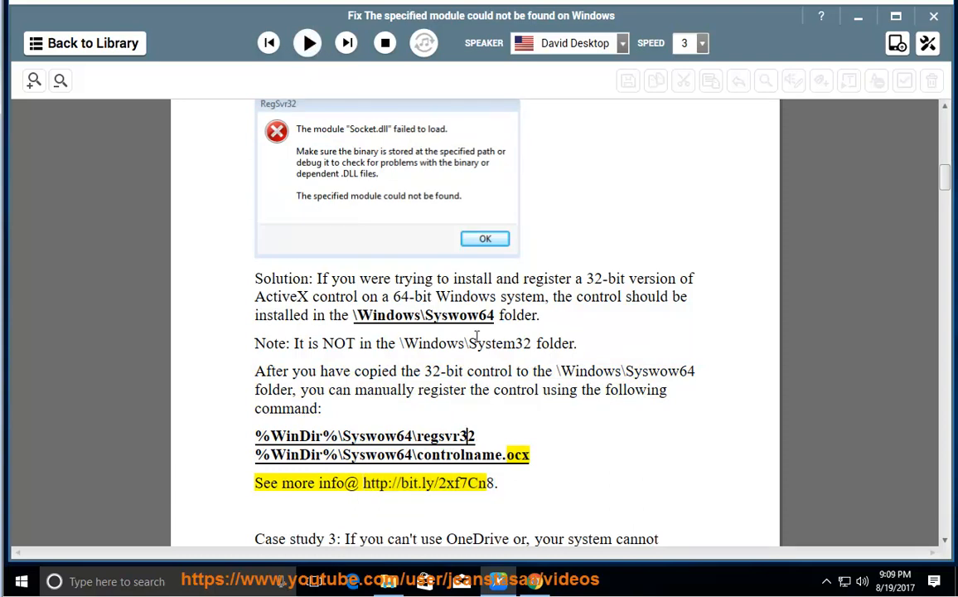
double_click(423, 315)
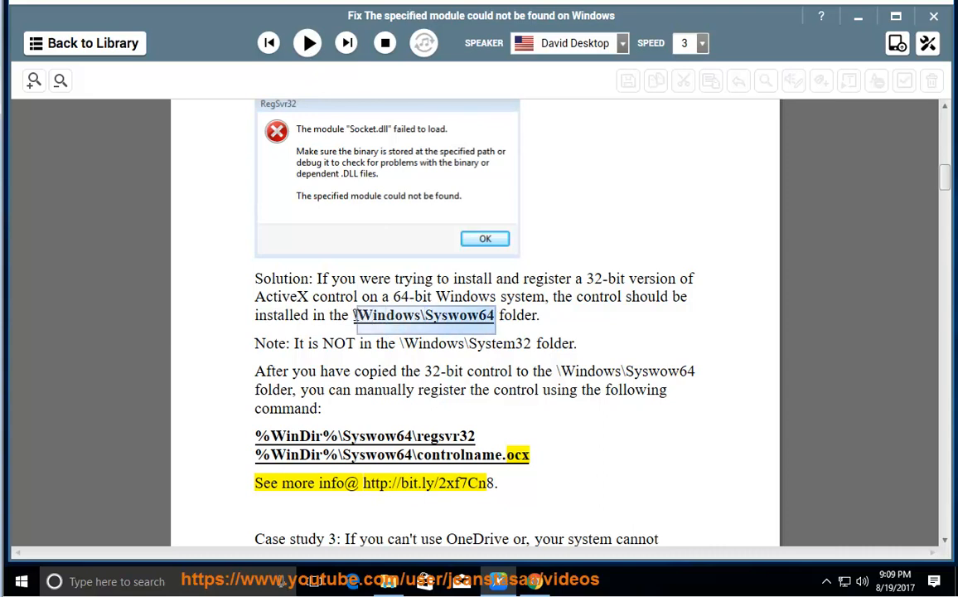
right_click(424, 315)
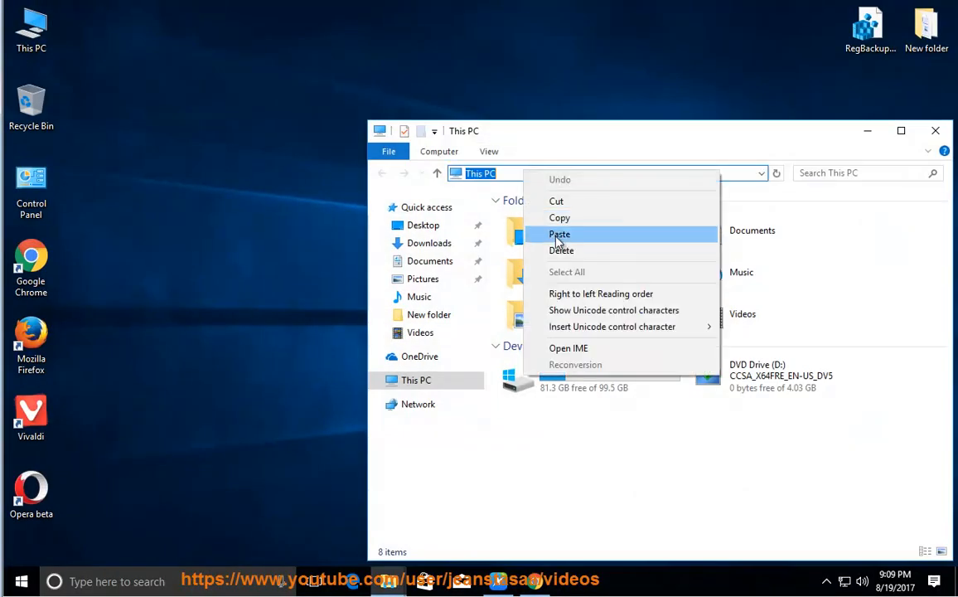
Paste the Syswow64 path into File Explorer's address bar.
click(560, 234)
text(cmd)
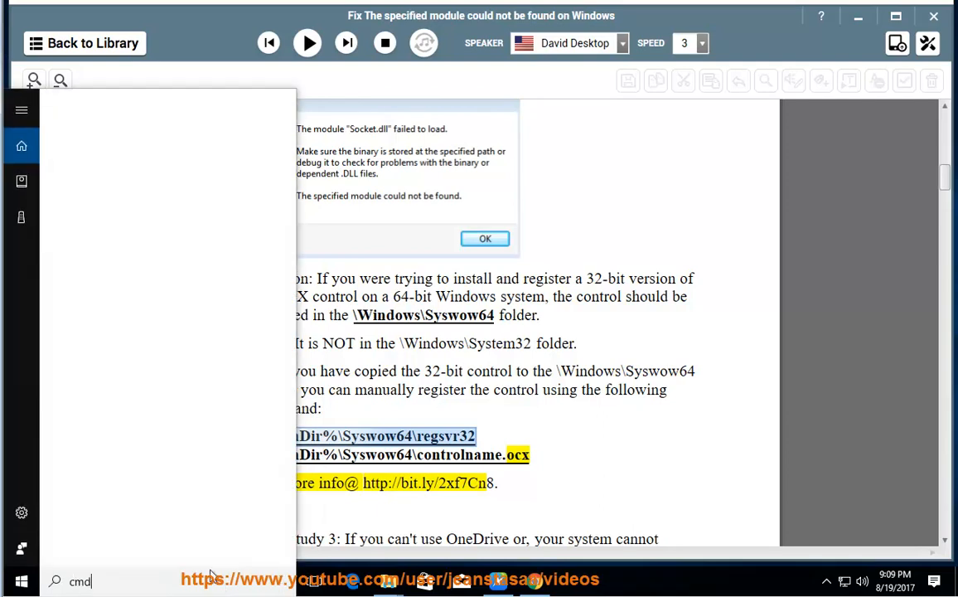
Paste the %WinDir%\Syswow64\regsvr32 command into an administrator Command Prompt, then minimize it.
right_click(106, 174)
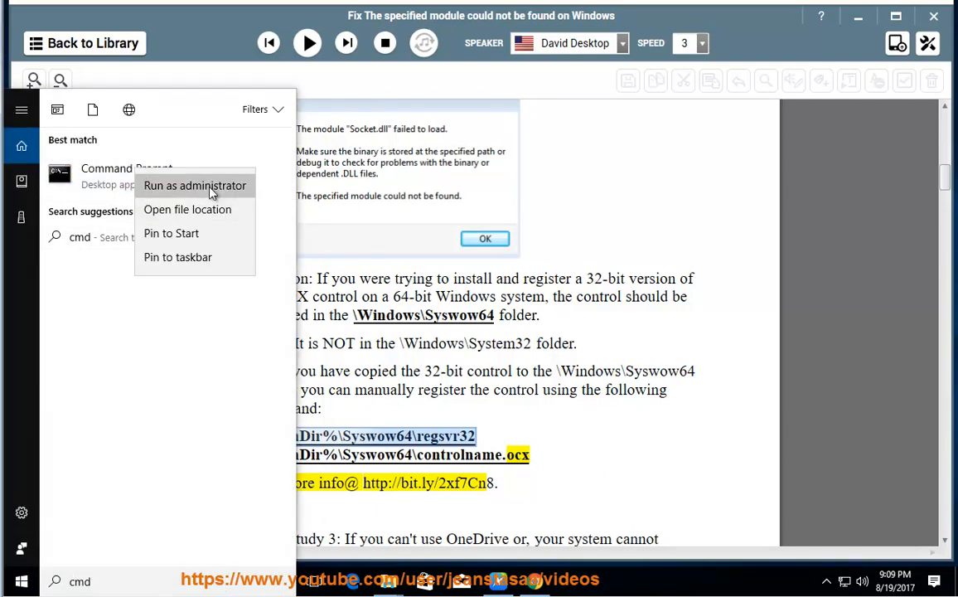
click(195, 185)
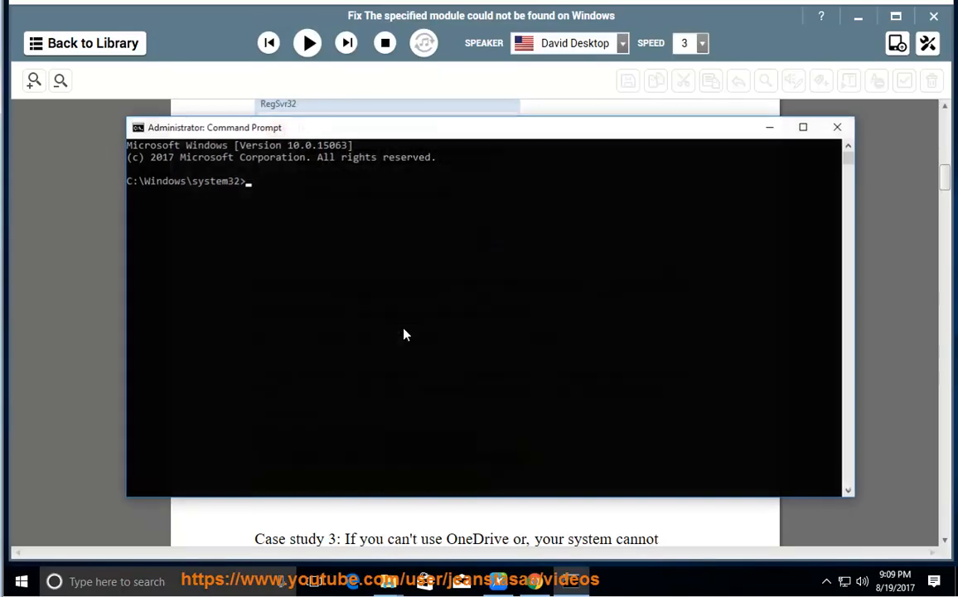
right_click(207, 127)
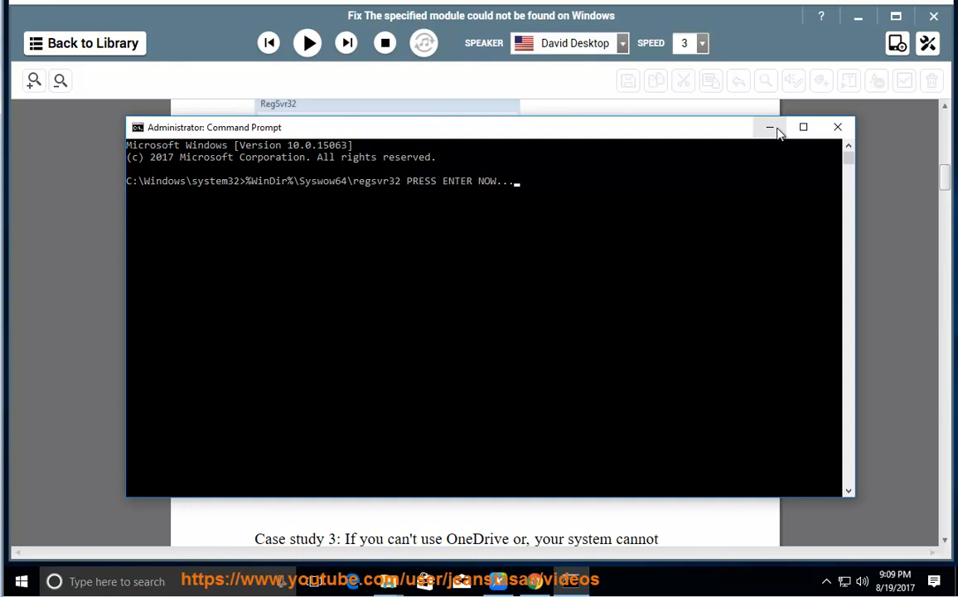
click(769, 127)
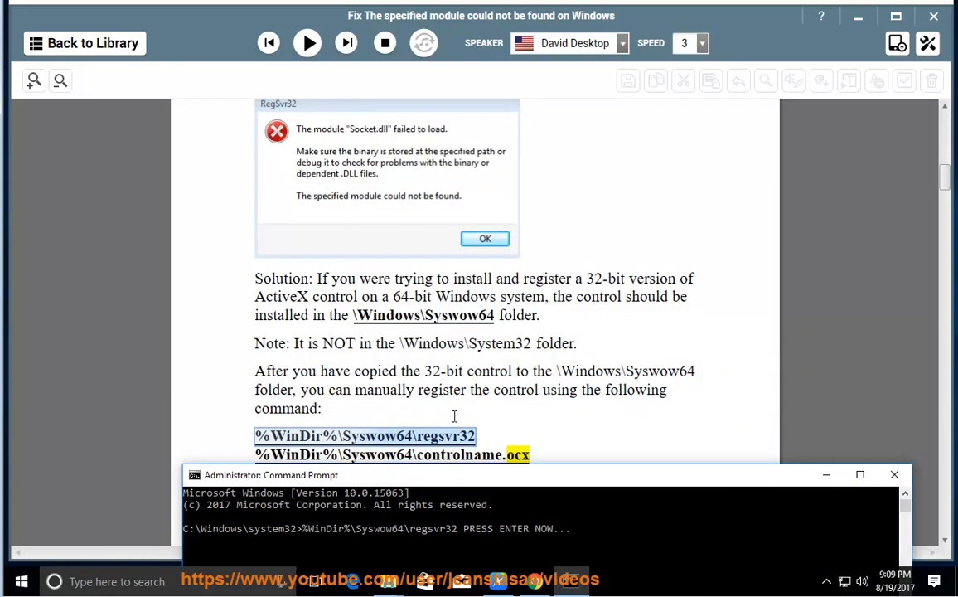
Deselect the text, resume narration, and scroll toward Case study 3's OneDrive reset steps.
click(894, 474)
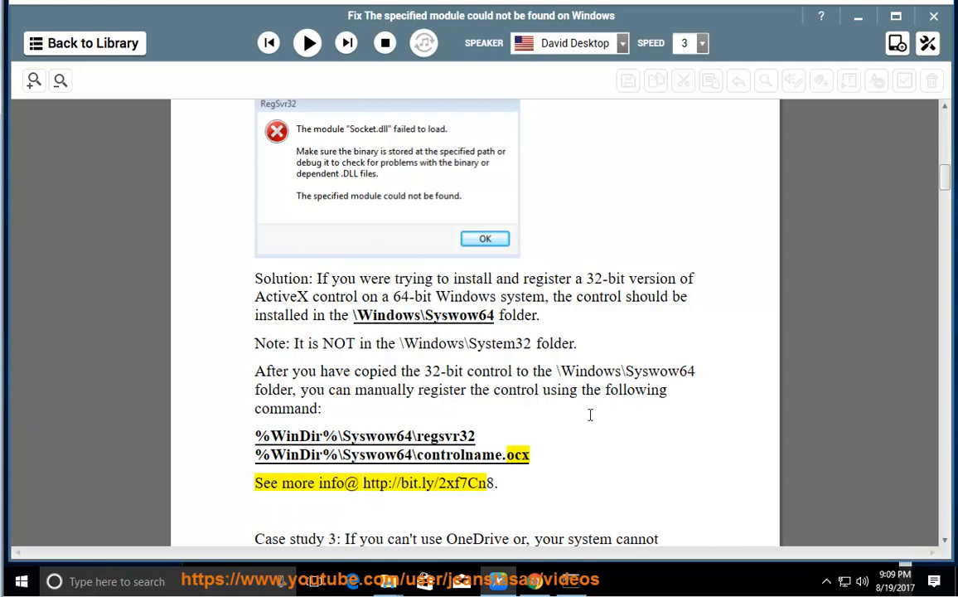
click(307, 43)
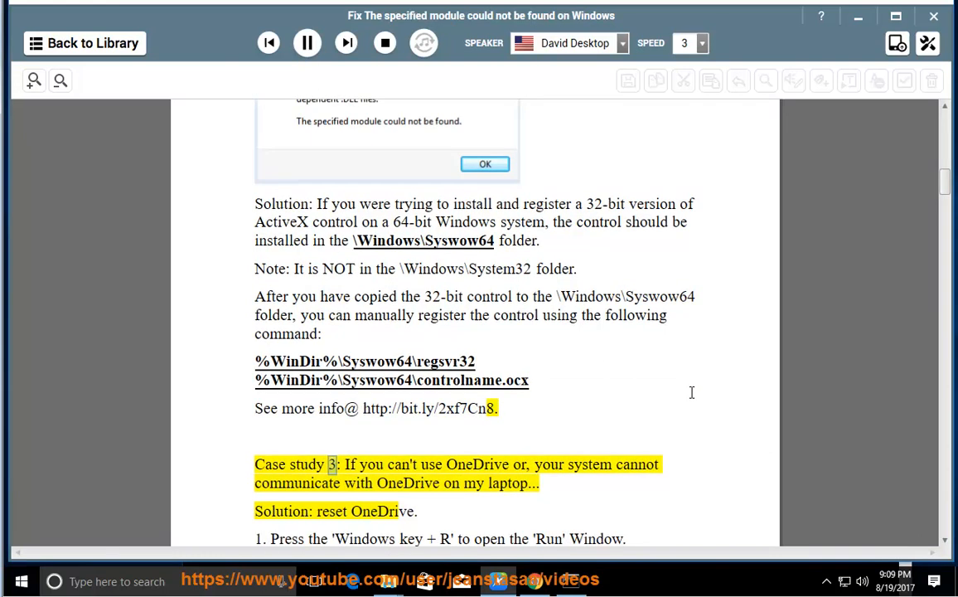
scroll(down, 3)
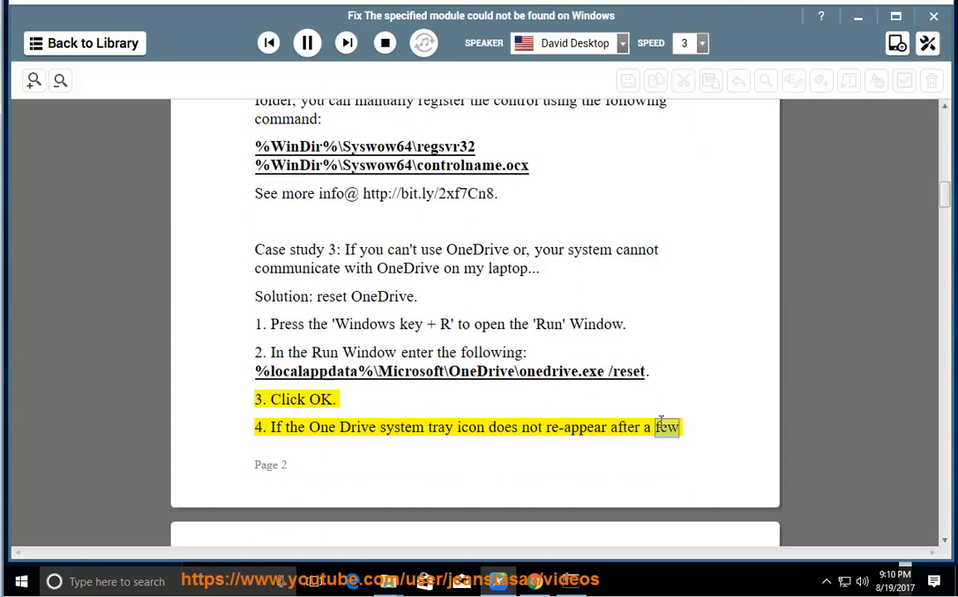
Let the narration read past the SFC scan advice to Case study 4, then pause and scroll back up to the OneDrive reset command.
scroll(down, 3)
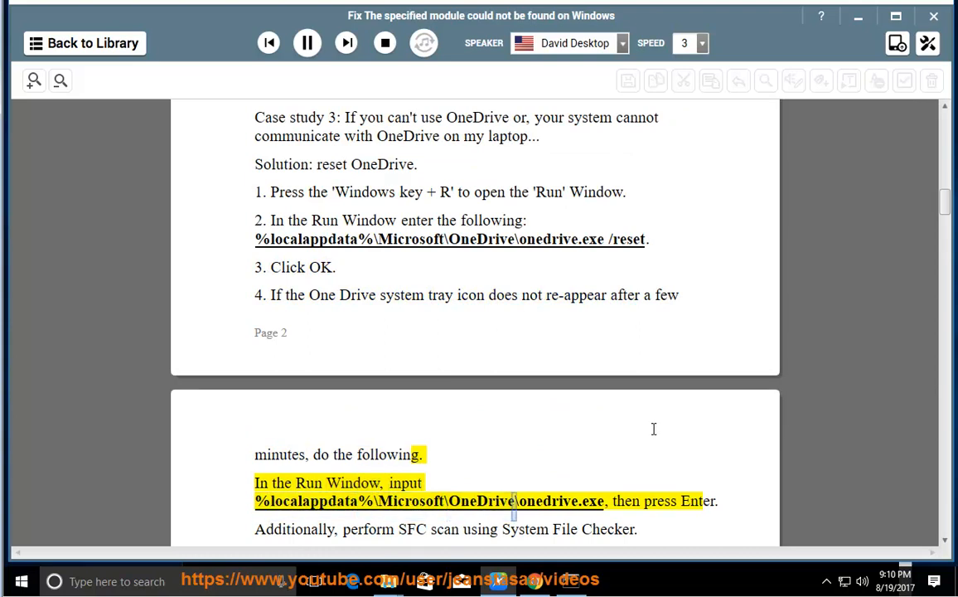
double_click(697, 500)
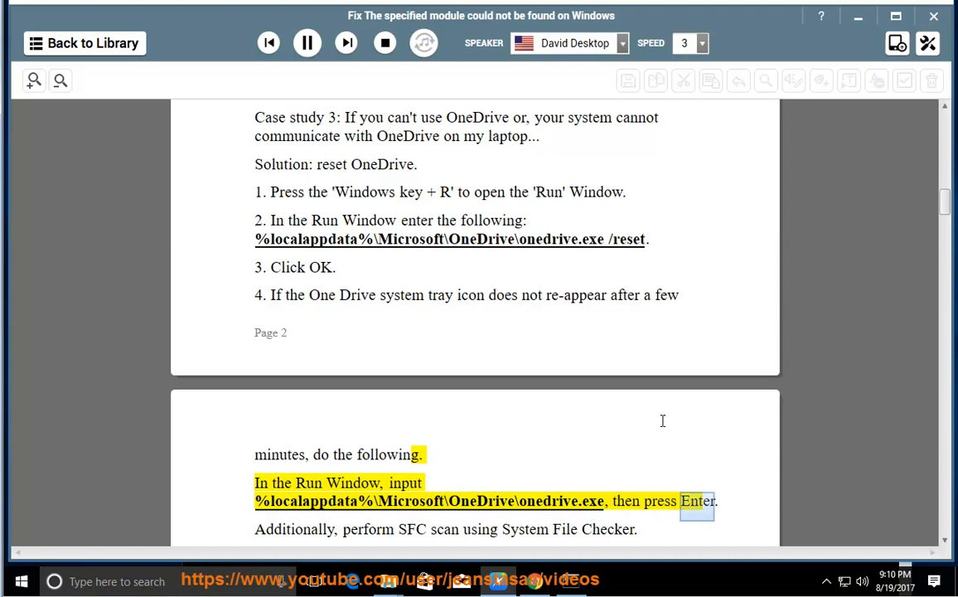
scroll(down, 3)
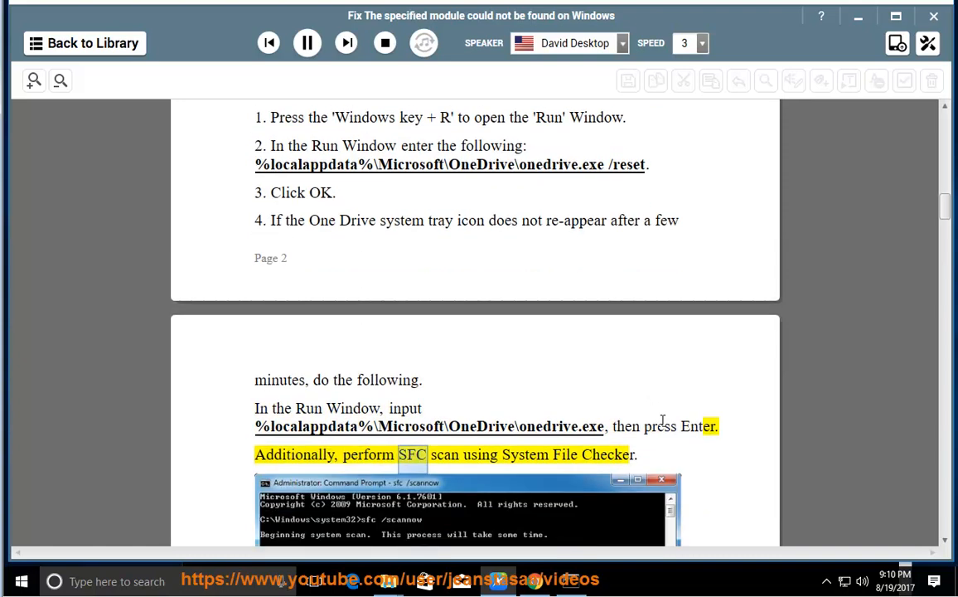
scroll(down, 3)
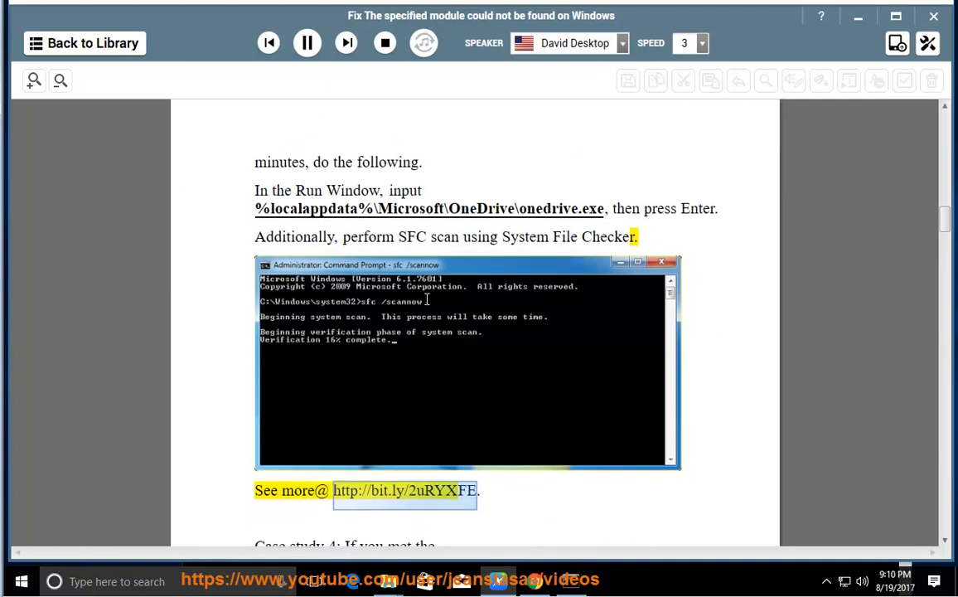
click(306, 43)
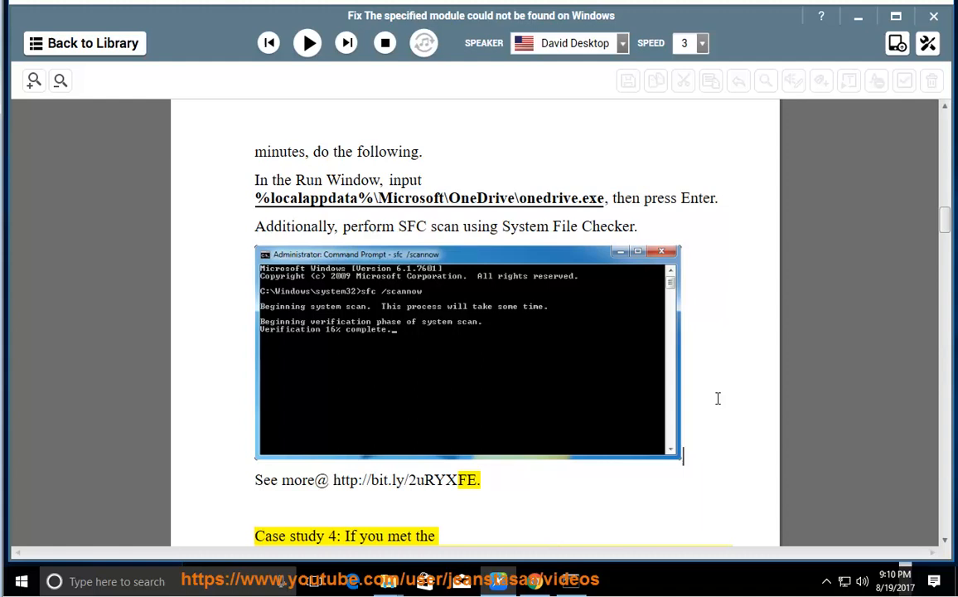
scroll(up, 3)
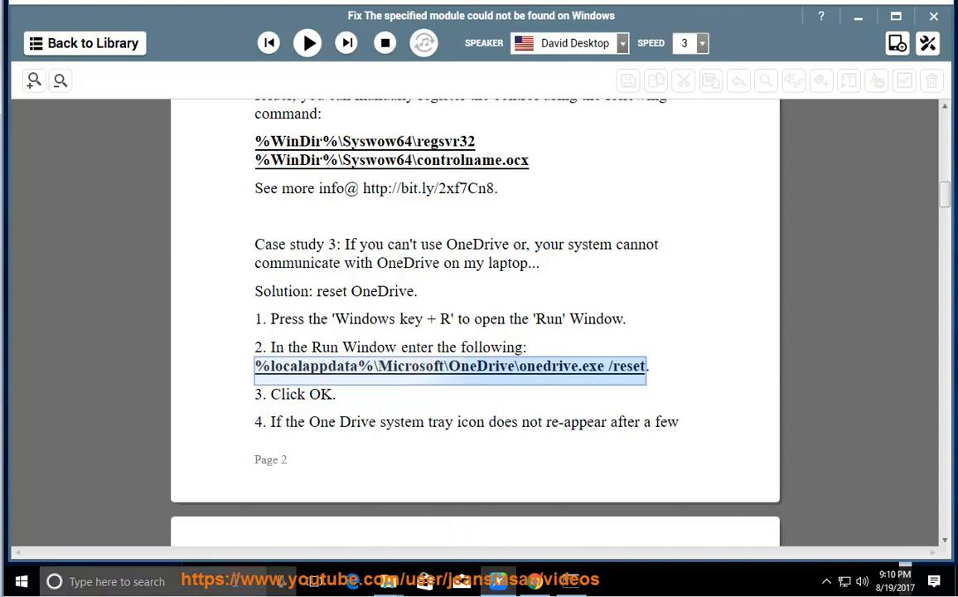
key(win+r)
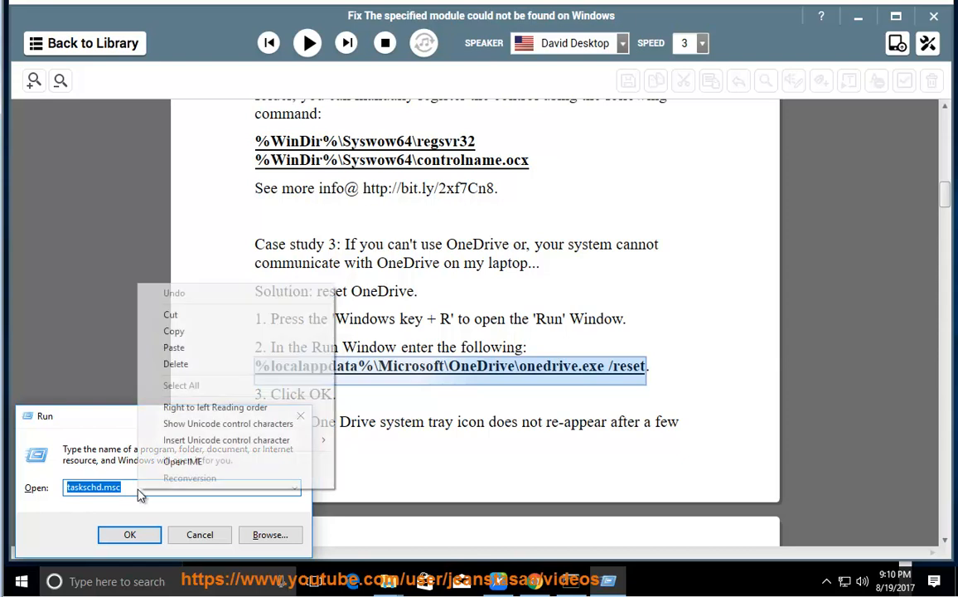
click(174, 348)
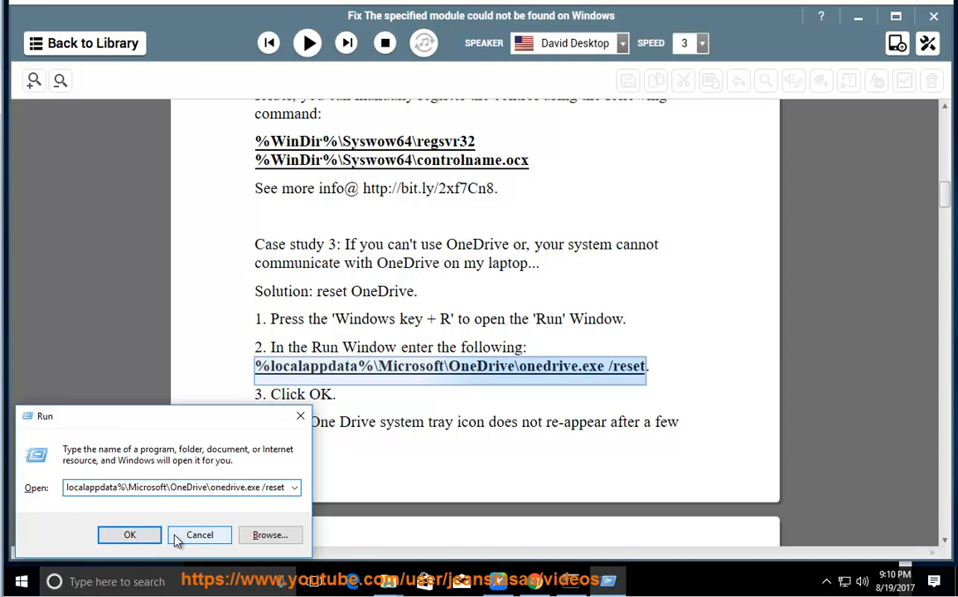
click(200, 534)
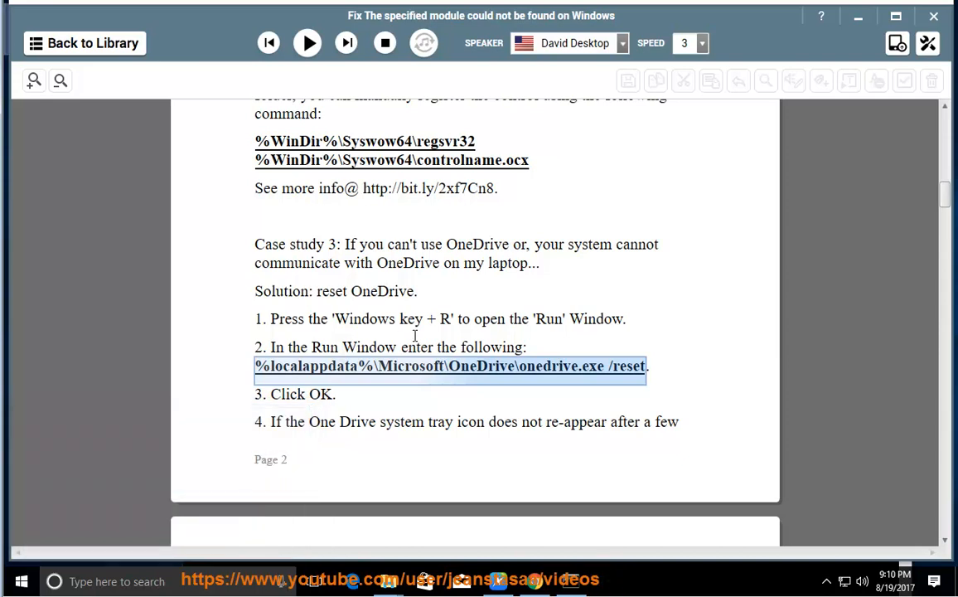
mouse_move(509, 383)
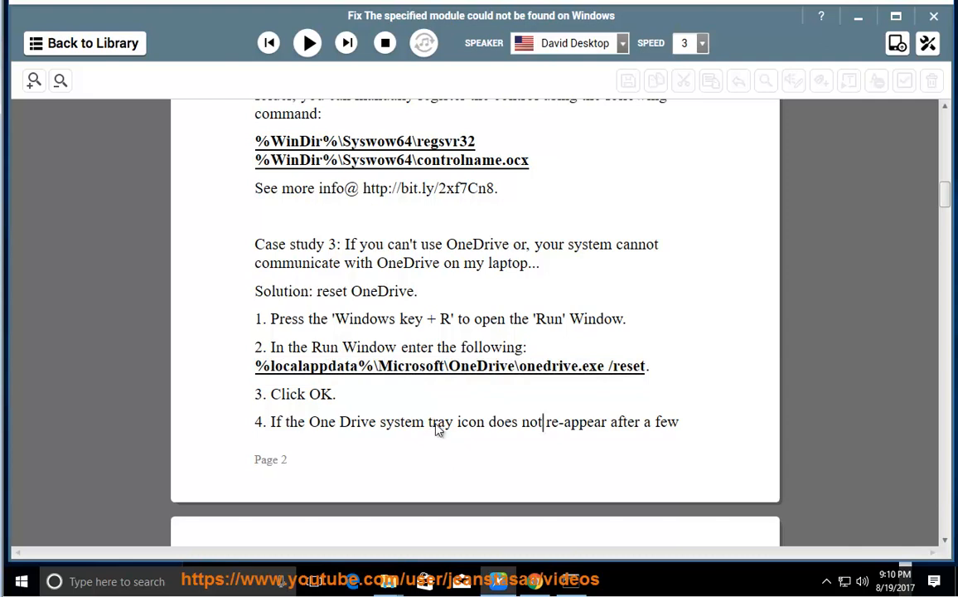
scroll(down, 3)
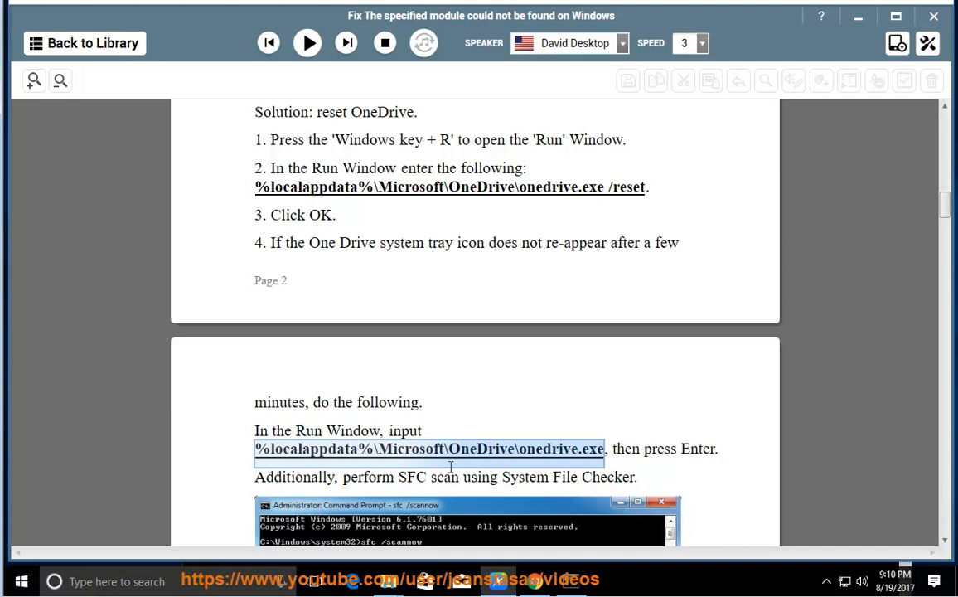
right_click(452, 448)
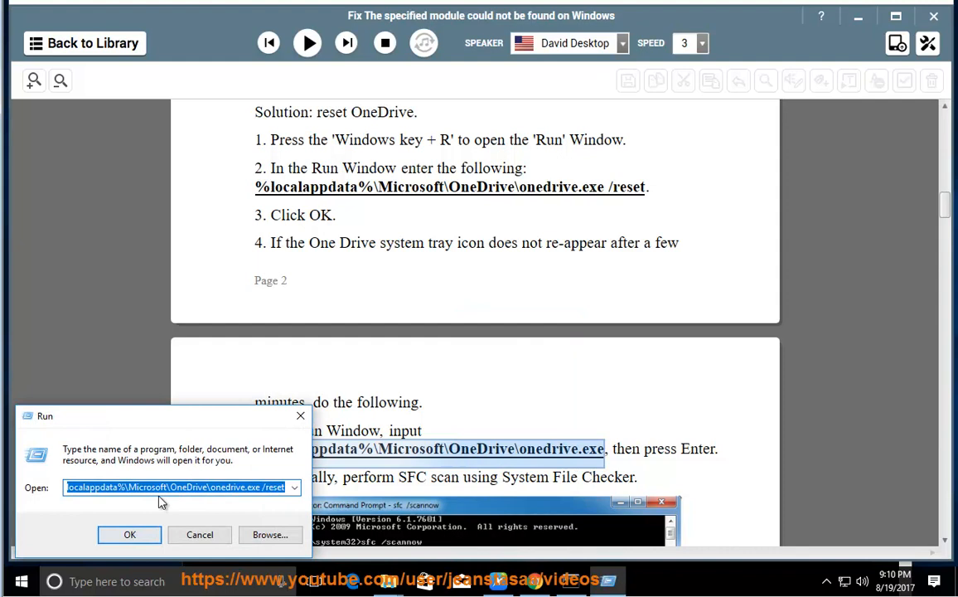
right_click(178, 486)
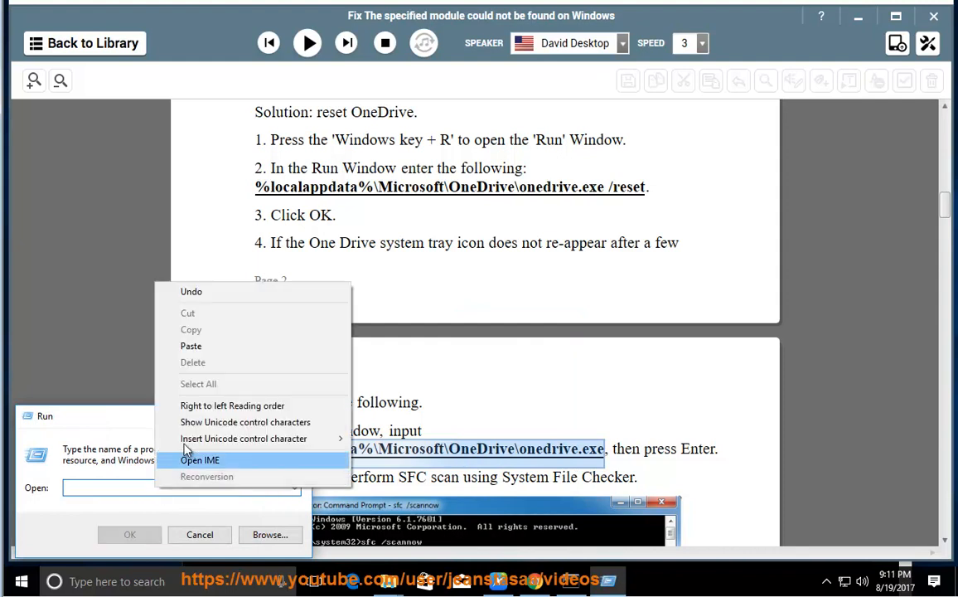
click(191, 345)
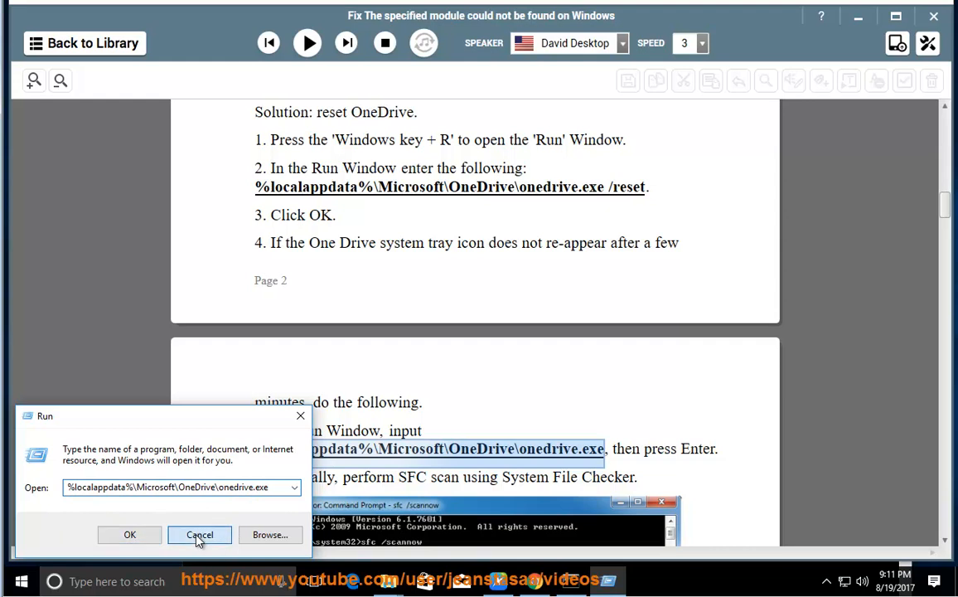
click(199, 535)
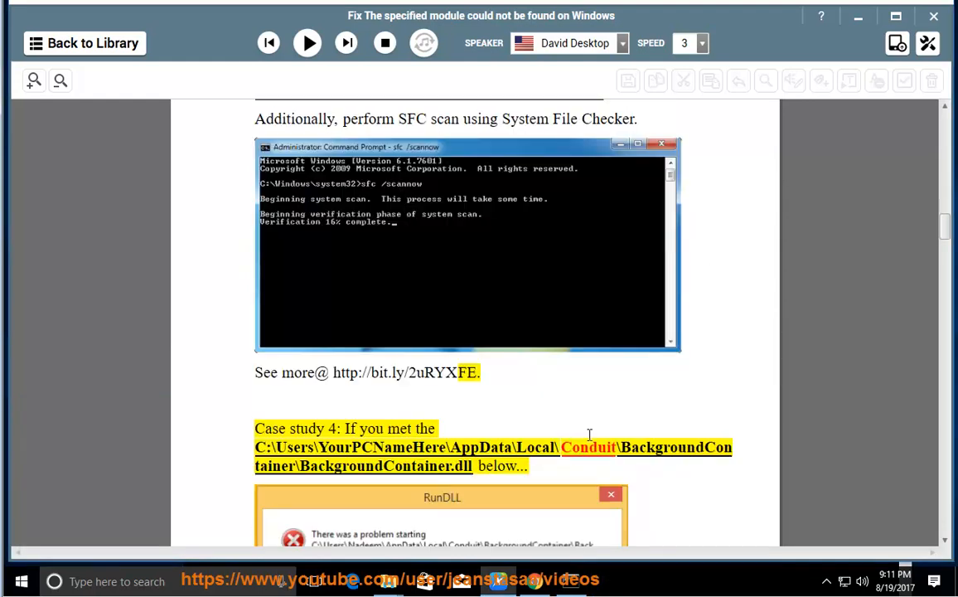
Resume narration through Case study 4's Step 1, then pause and select the taskschd.msc text.
click(307, 43)
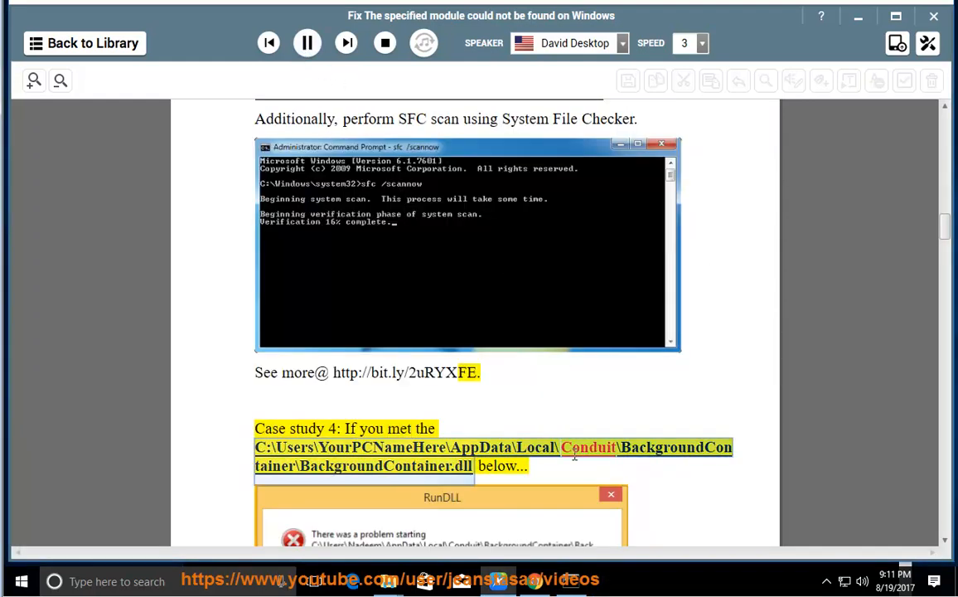
scroll(down, 3)
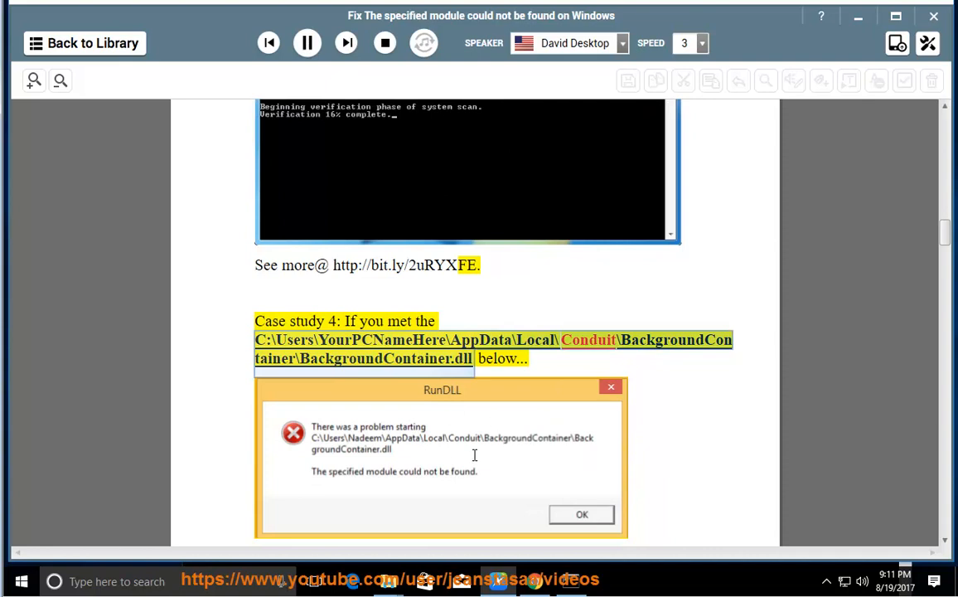
mouse_move(463, 414)
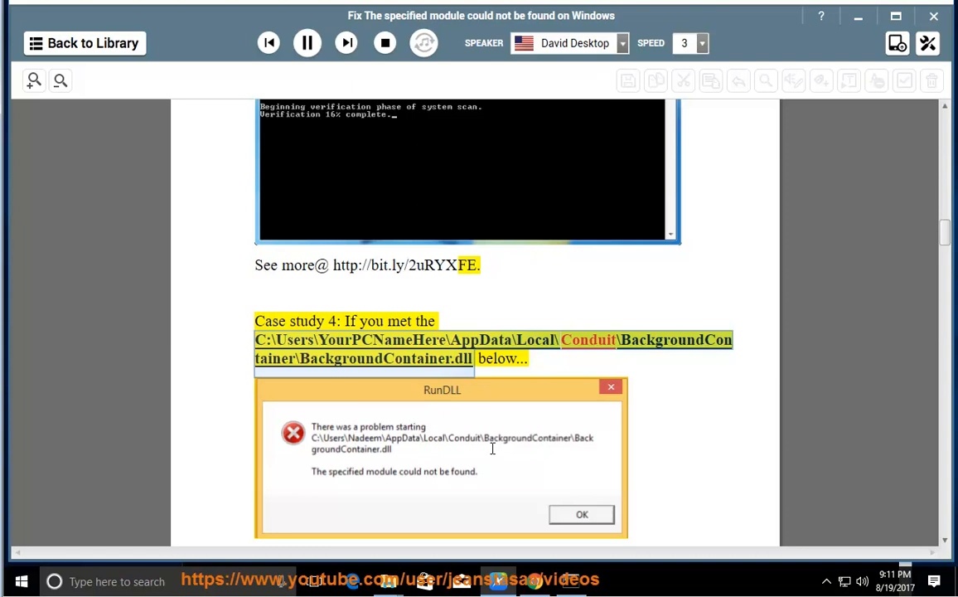
scroll(down, 3)
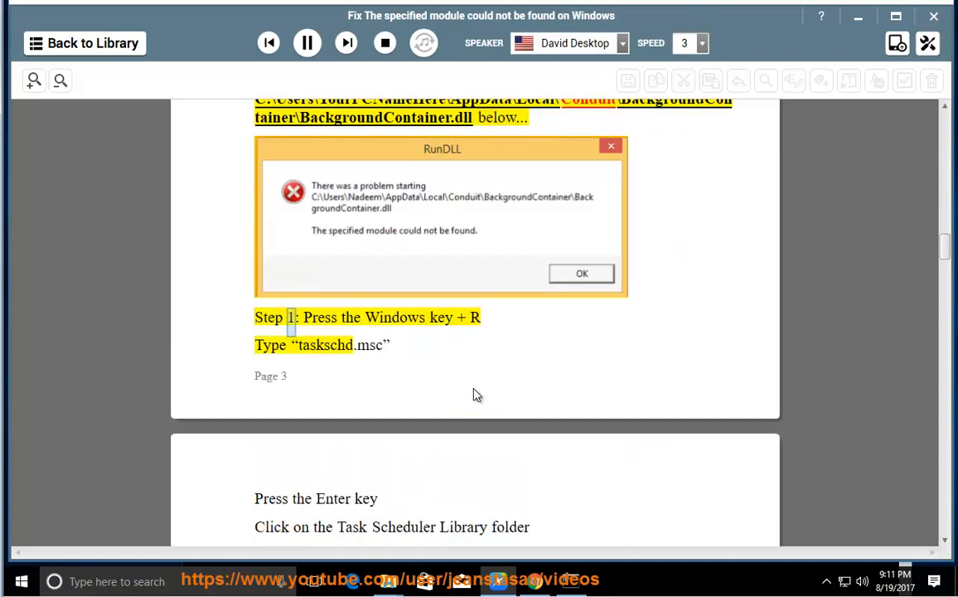
double_click(369, 345)
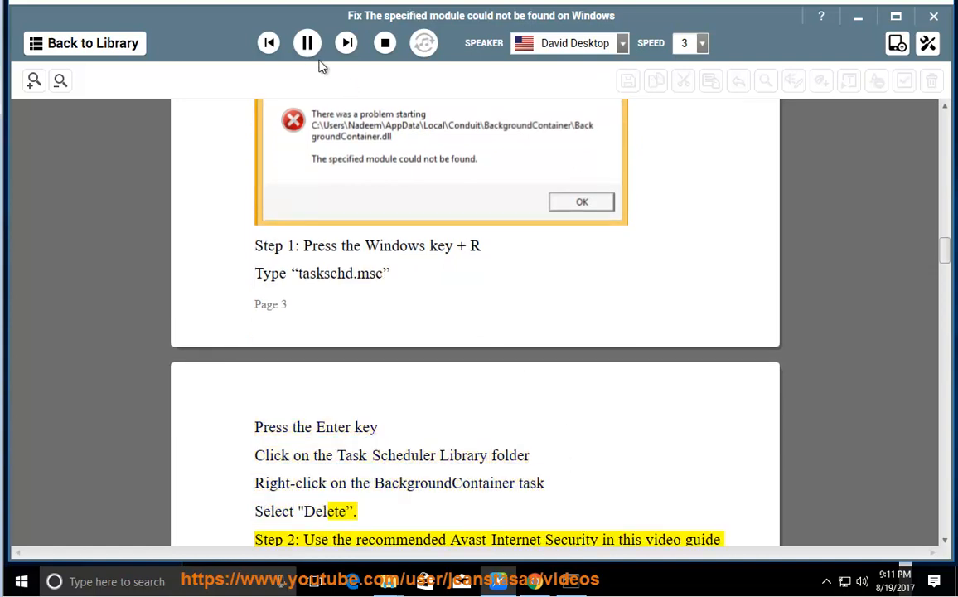
click(306, 42)
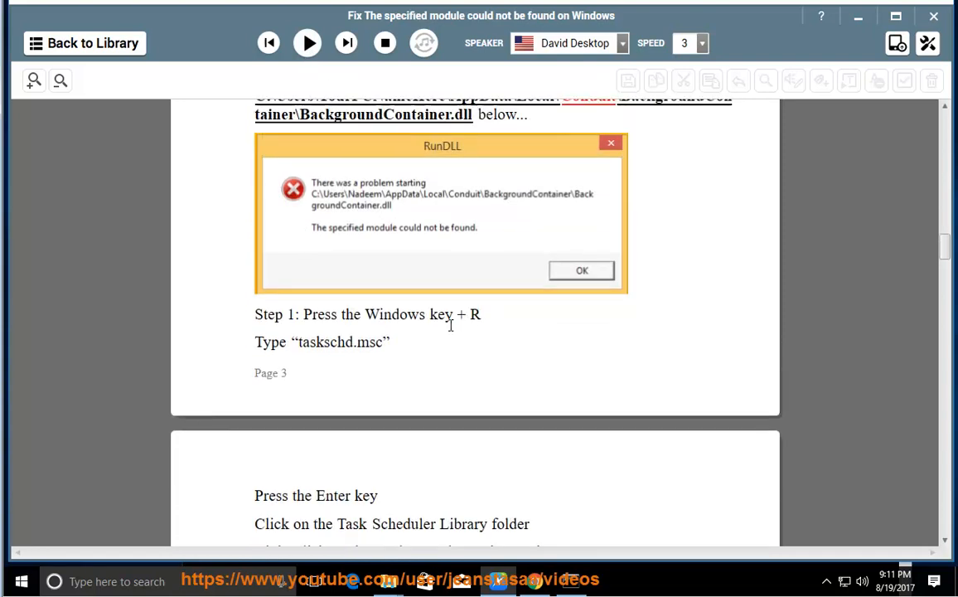
double_click(342, 413)
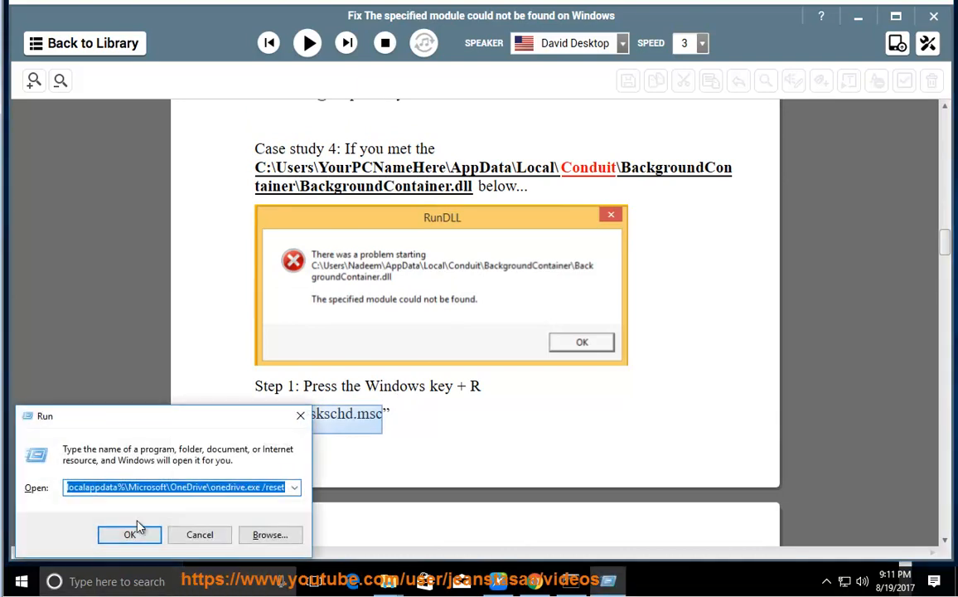
click(129, 534)
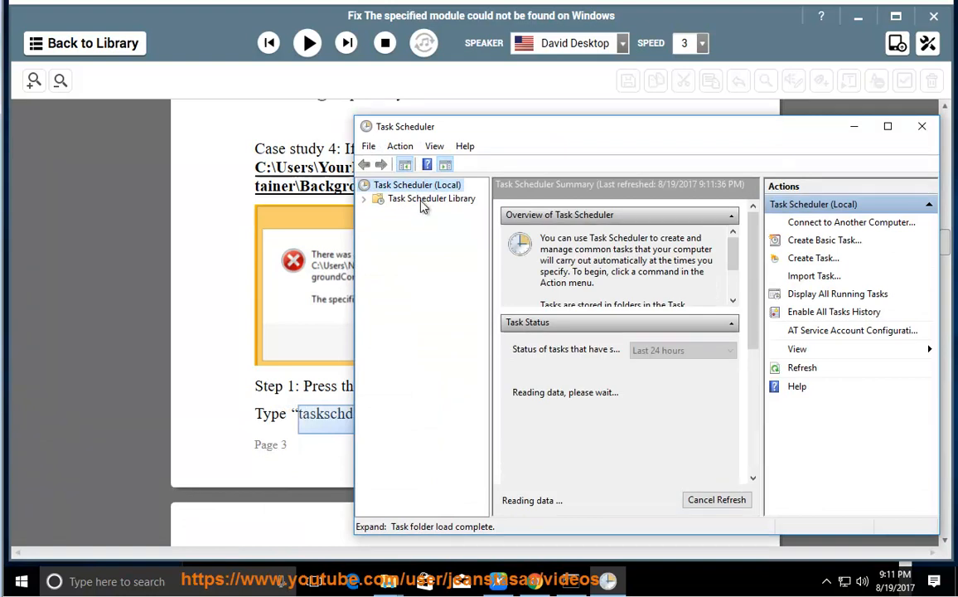
click(431, 198)
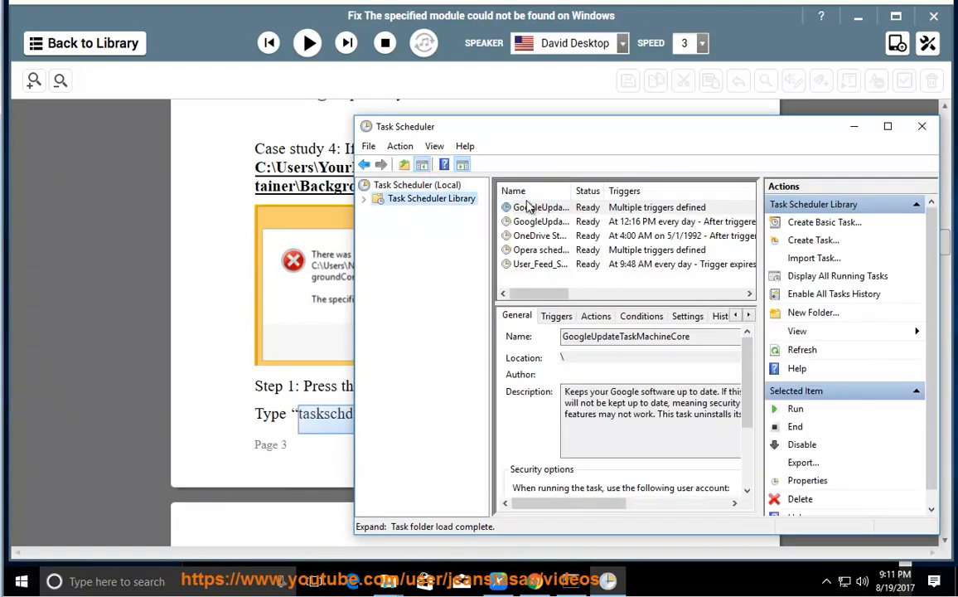
click(542, 249)
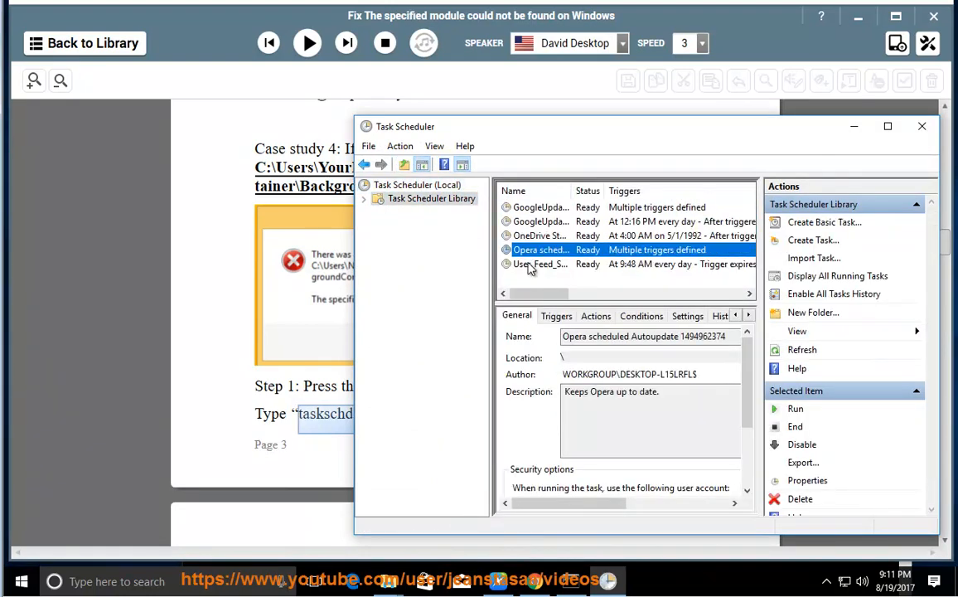
right_click(539, 235)
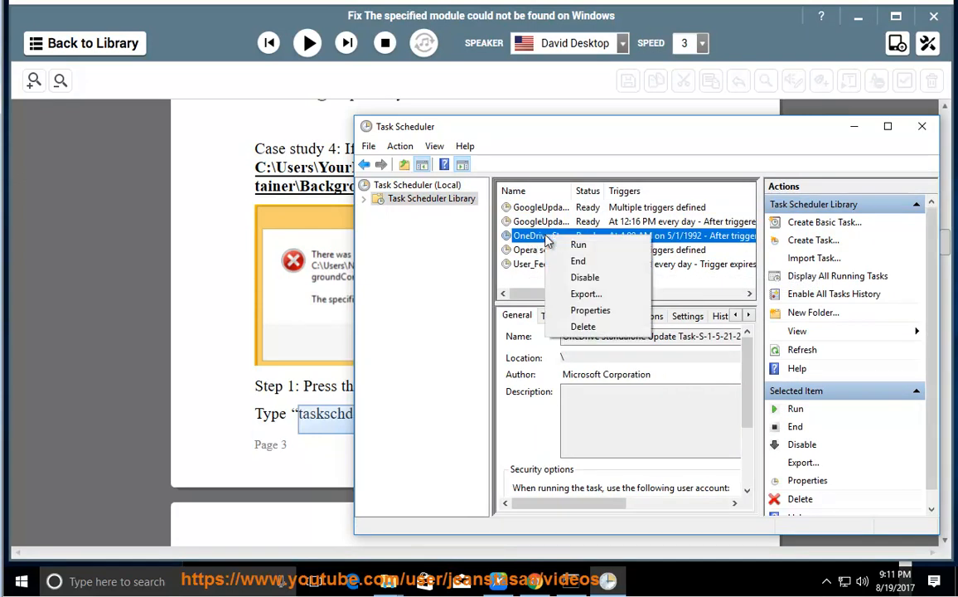
mouse_move(583, 326)
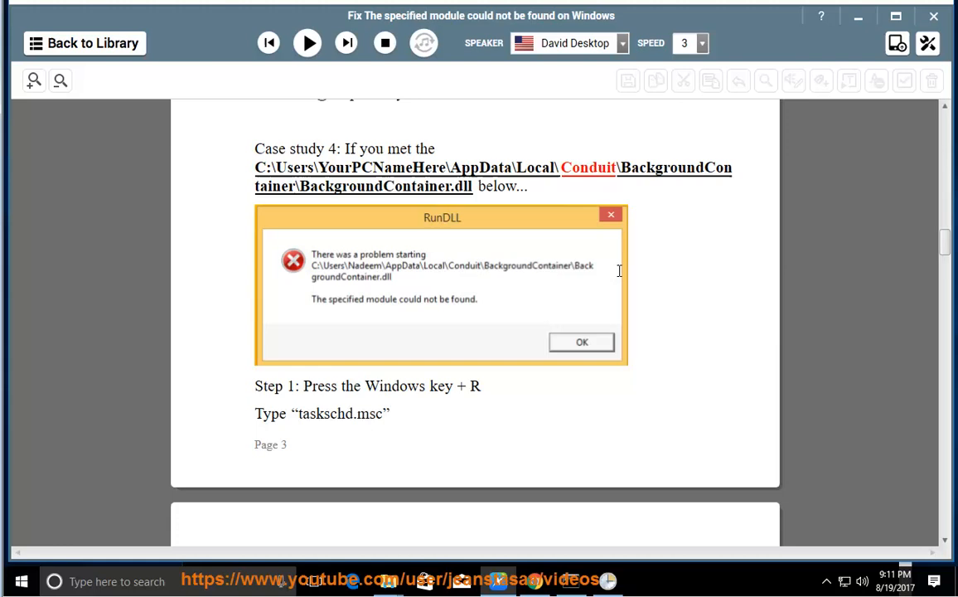
mouse_move(449, 298)
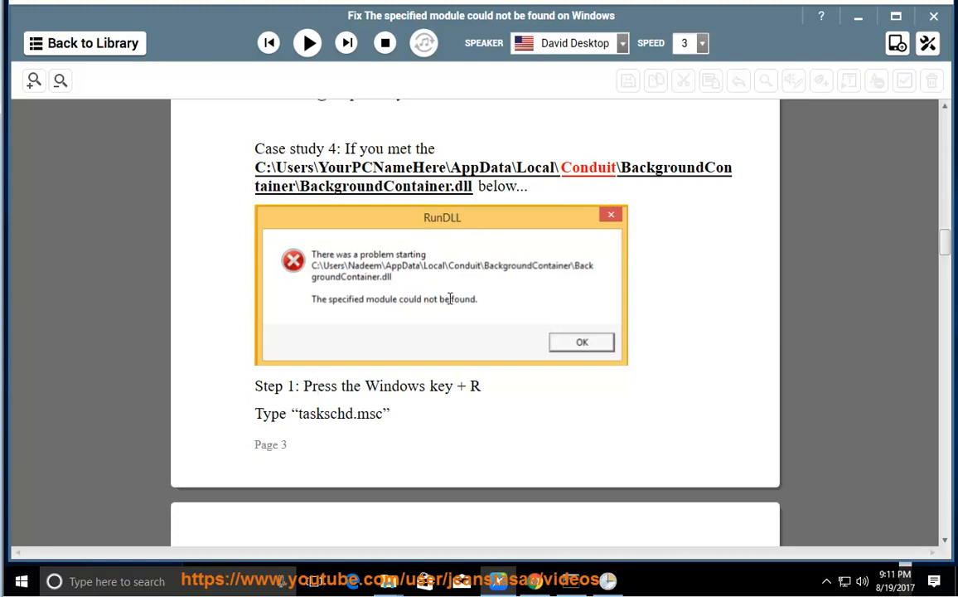
Resume narration and scroll through Case study 5 to its step on disabling P0620Pin startup entries.
scroll(down, 3)
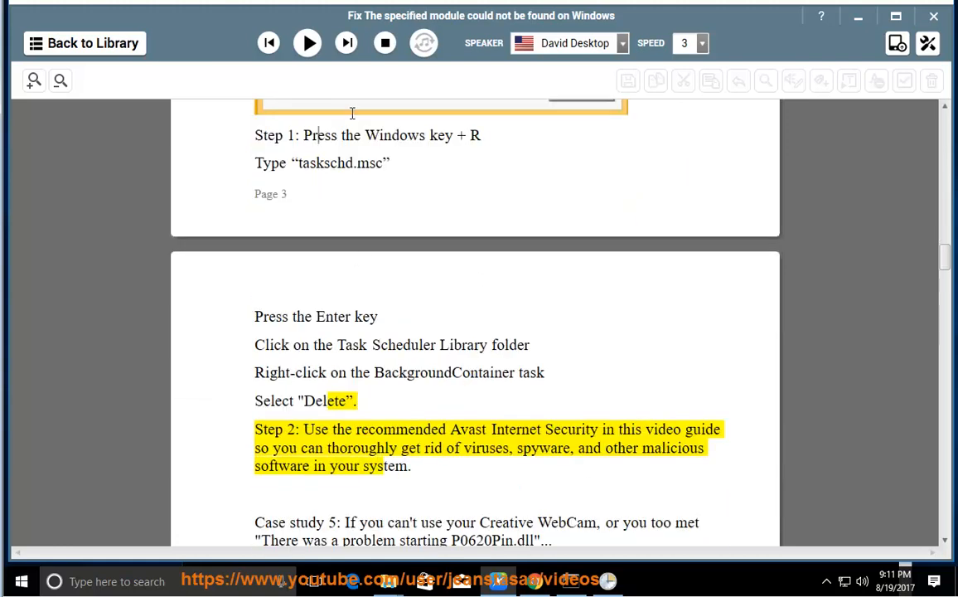
click(307, 43)
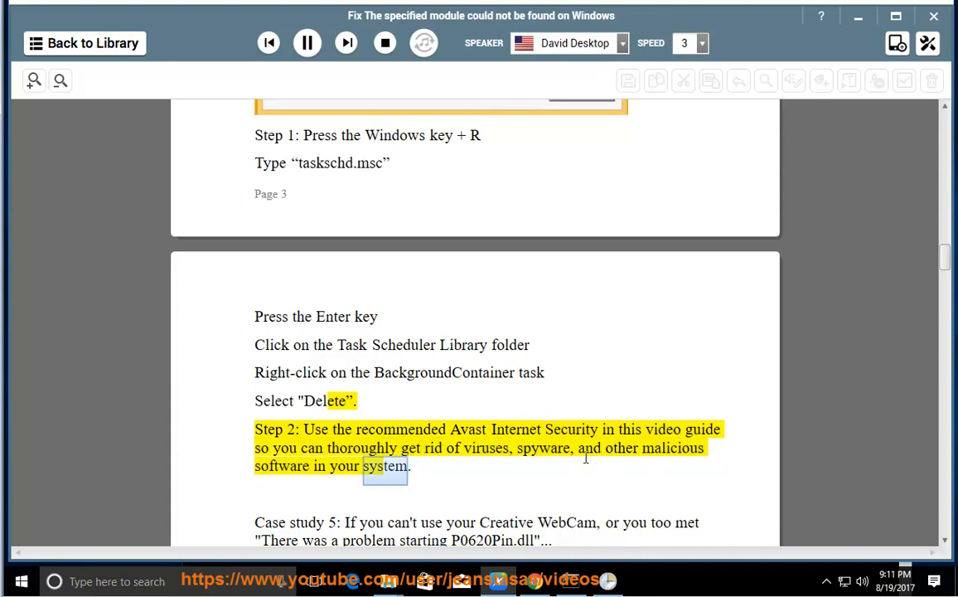
scroll(down, 3)
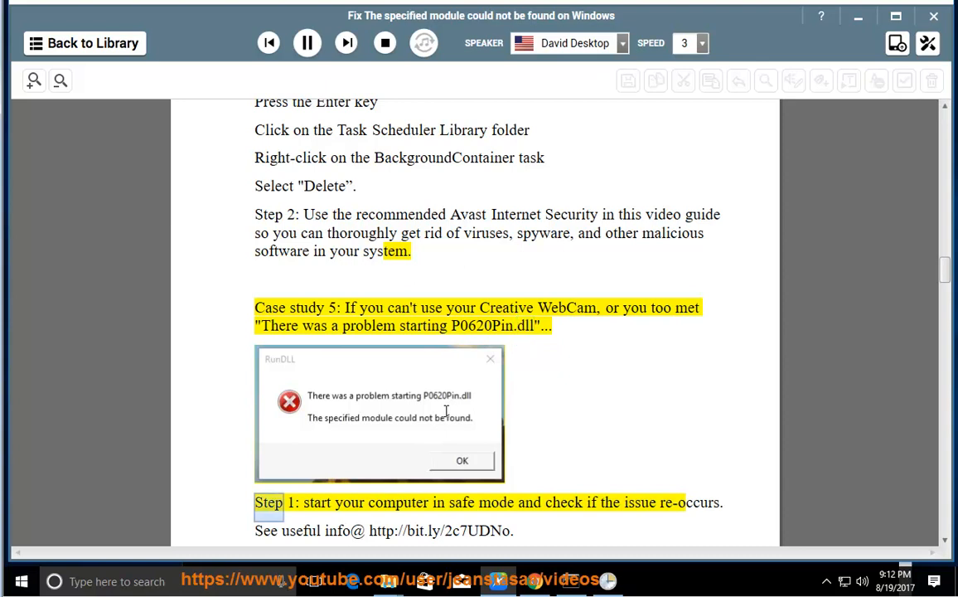
scroll(down, 3)
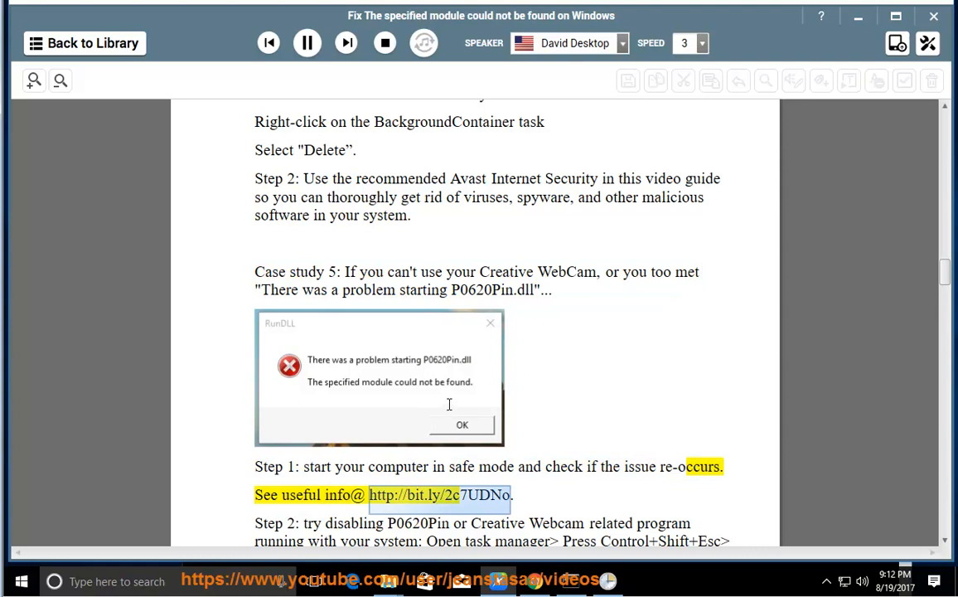
scroll(down, 3)
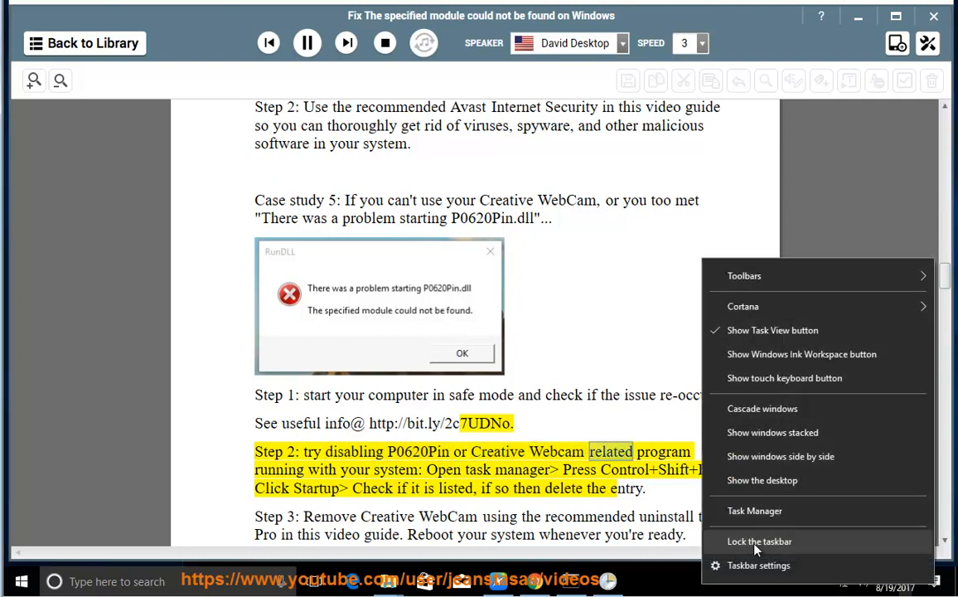
Review Task Manager's Startup entries for webcam-related programs, then close it.
click(754, 510)
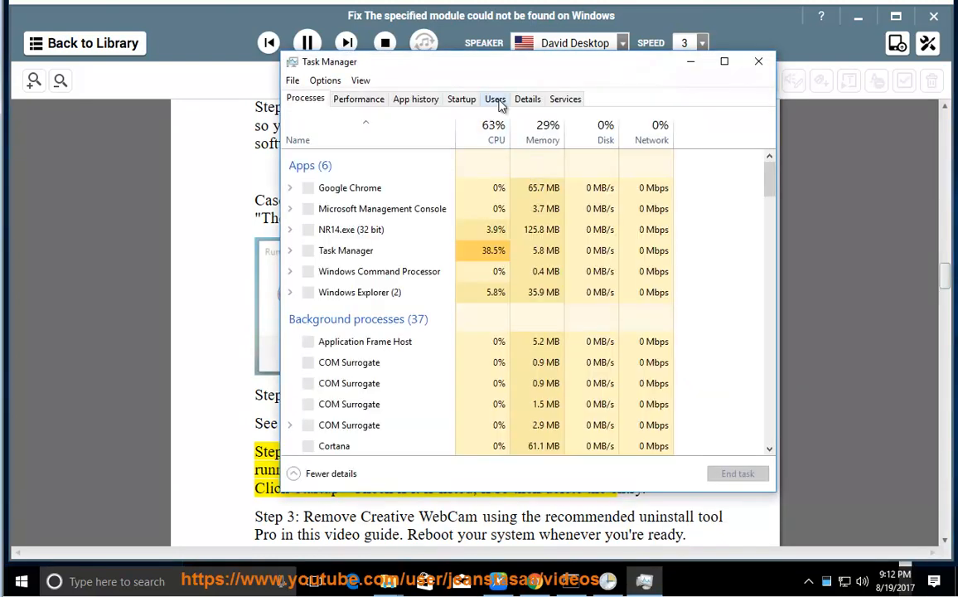
click(461, 99)
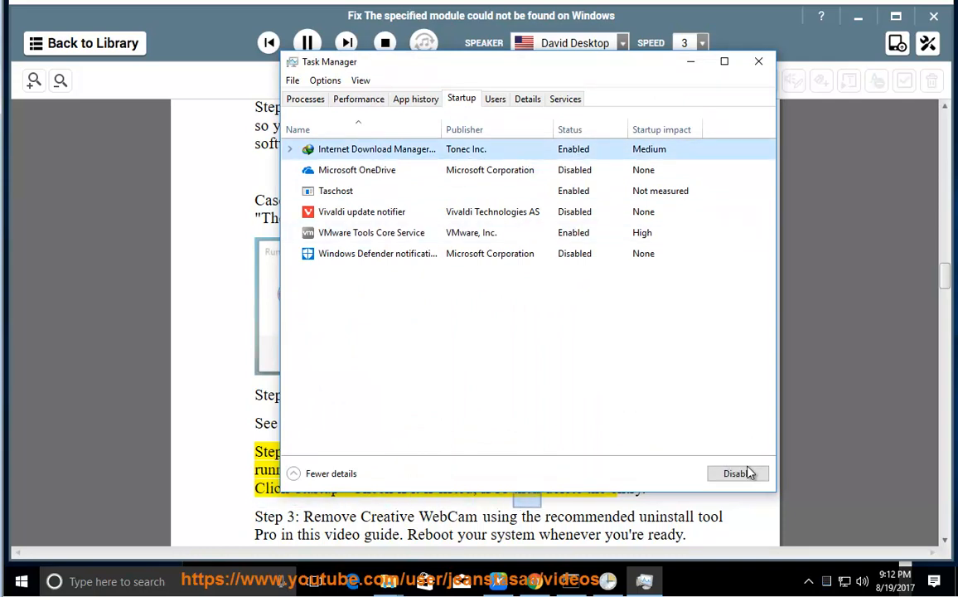
click(757, 61)
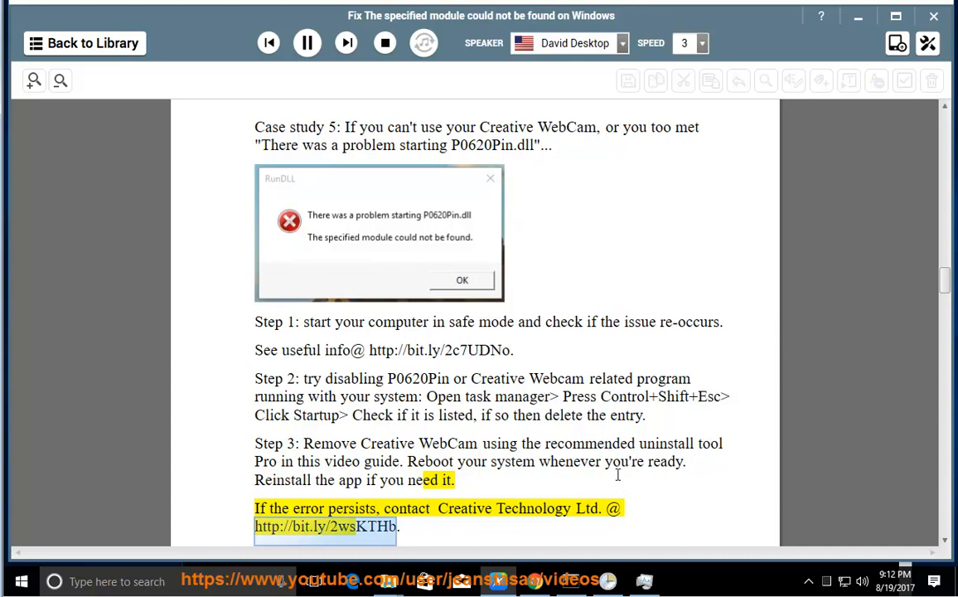
Scroll along as Case study 6 is read, pausing at the clean-boot note.
scroll(down, 3)
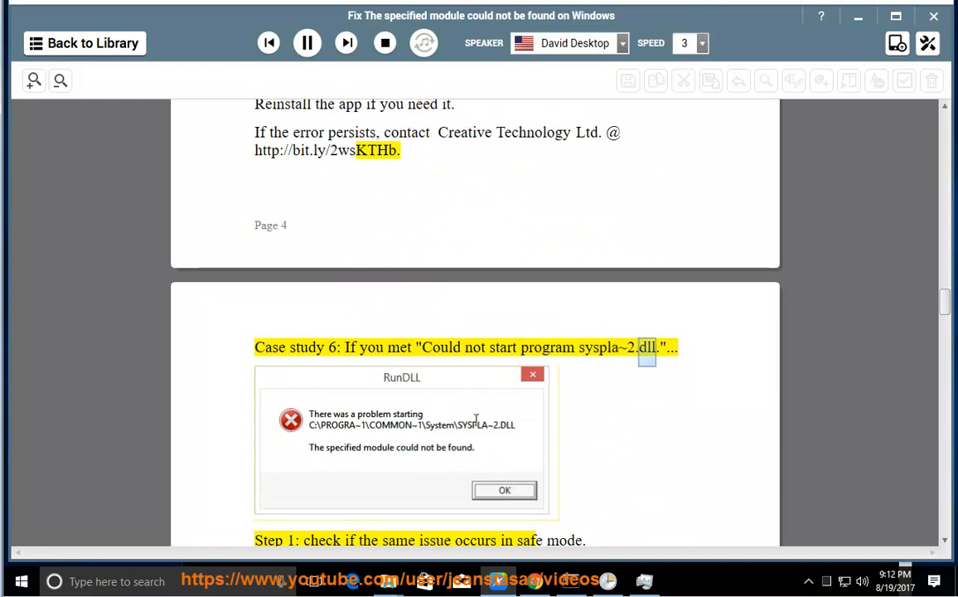
scroll(down, 3)
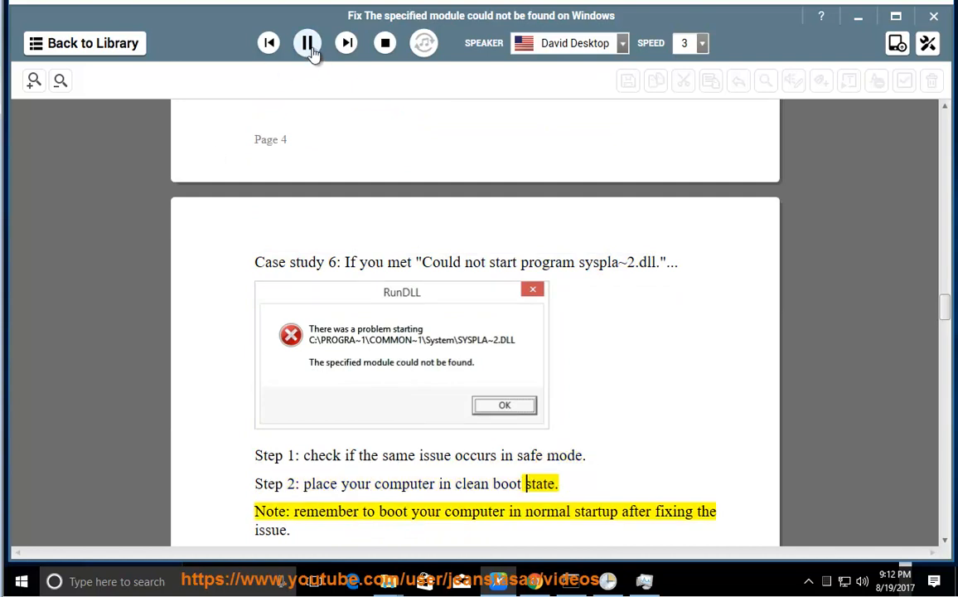
click(307, 43)
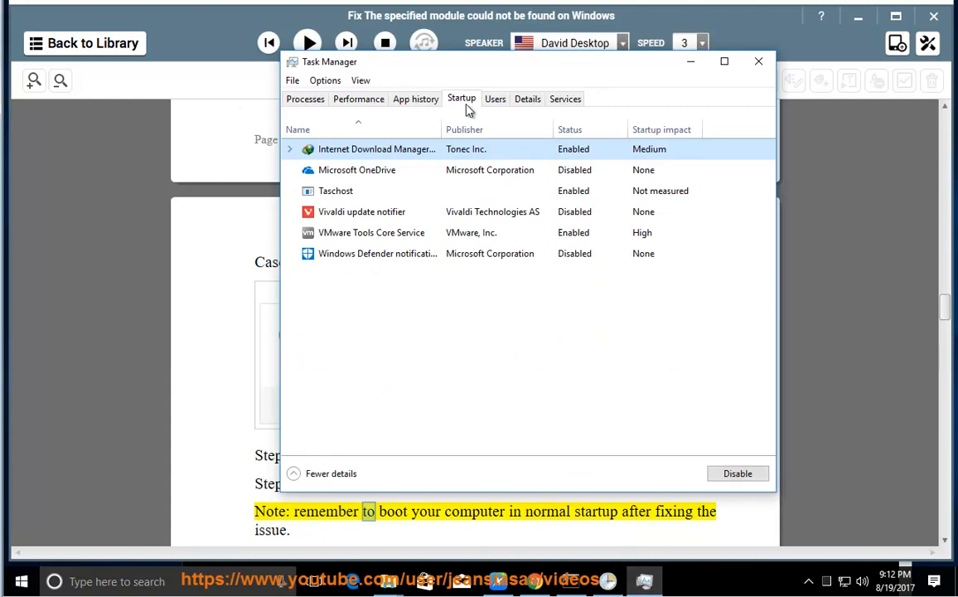
mouse_move(705, 429)
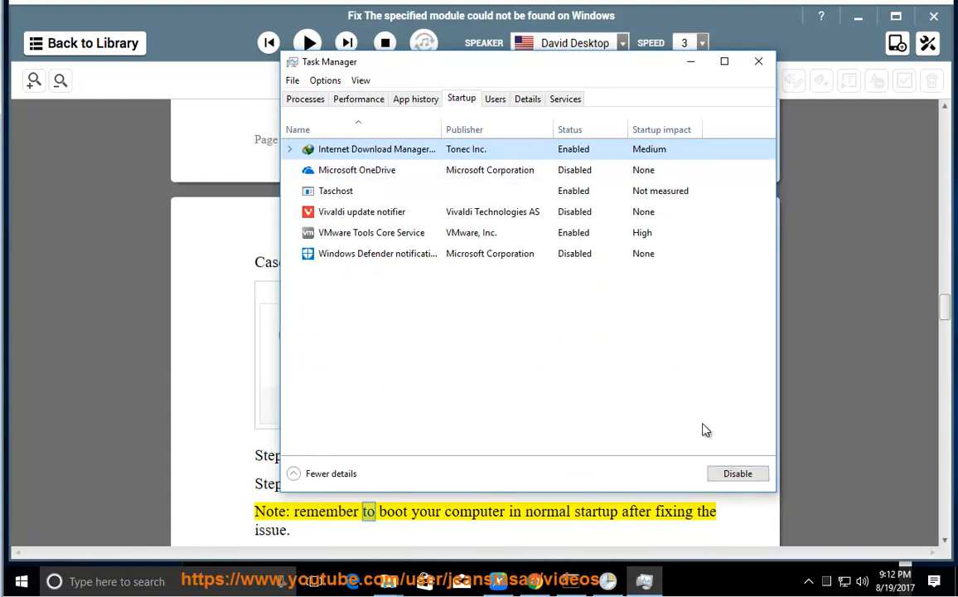
Select the Taschost startup entry in Task Manager, then close the startup list.
click(337, 191)
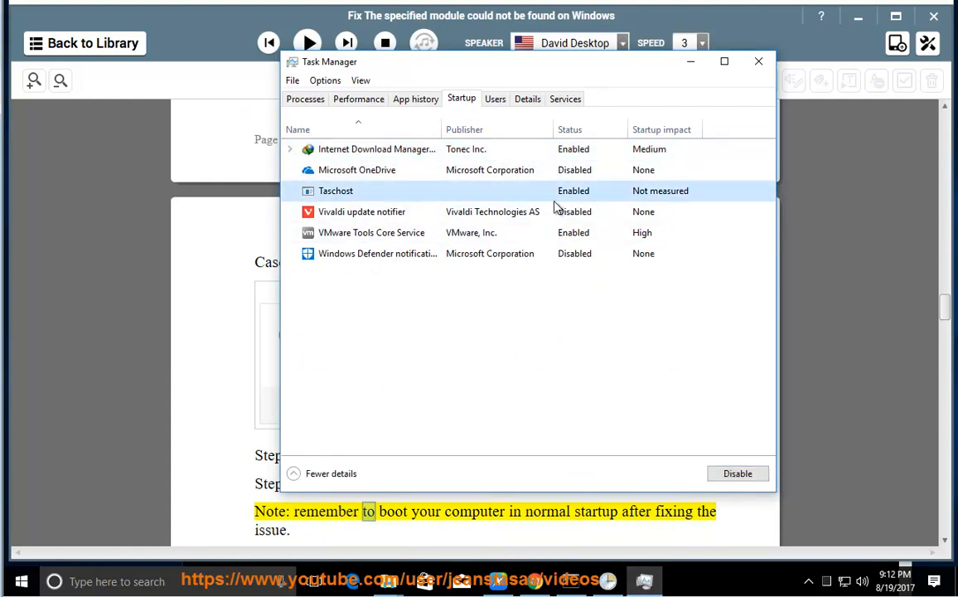
click(737, 473)
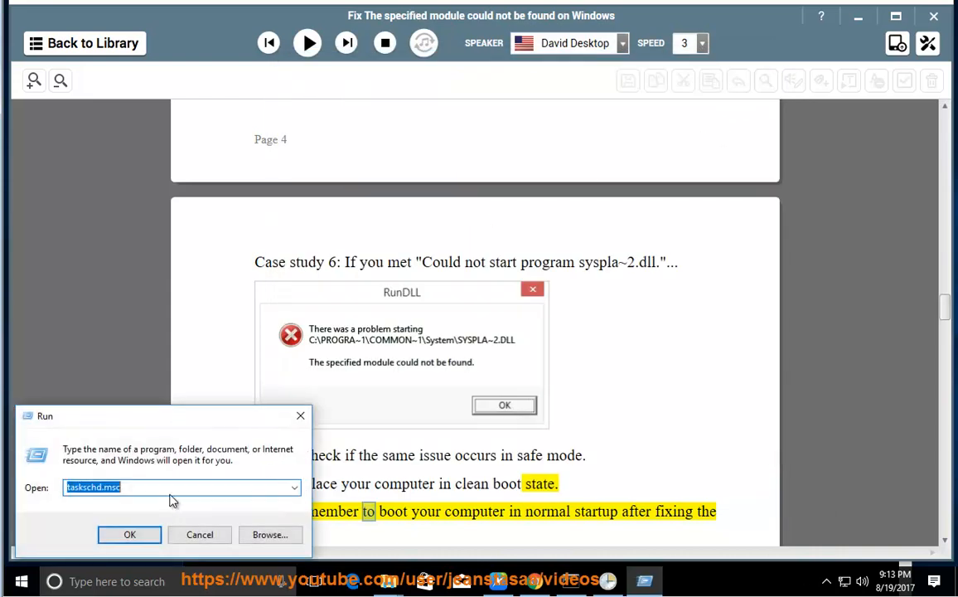
Replace taskschd.msc in the Run box with cmd, then begin typing msconfig.
text(cmd)
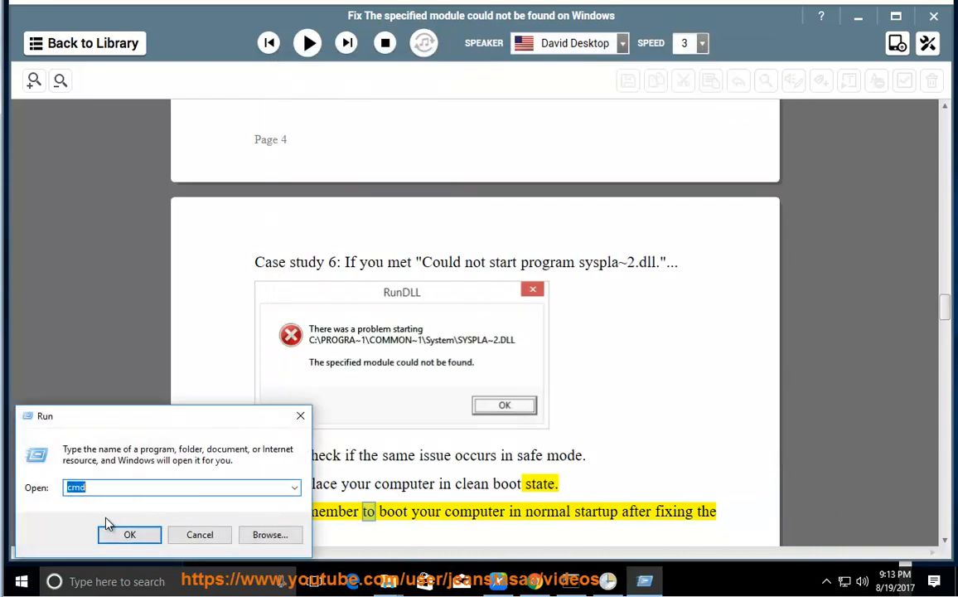
text(ms)
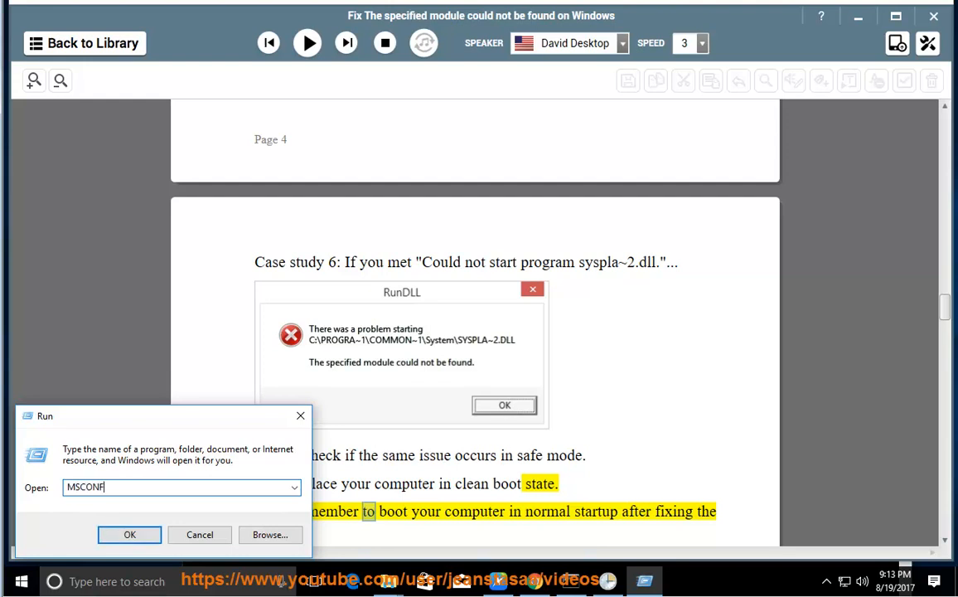
Run msconfig, hide Microsoft services, Disable all remaining services, and confirm with OK.
click(129, 533)
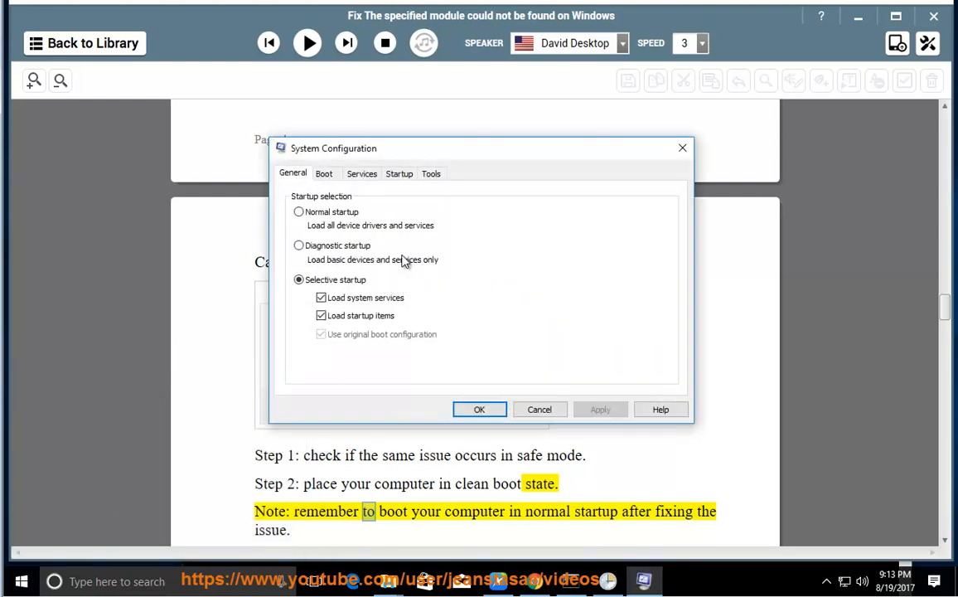
click(361, 173)
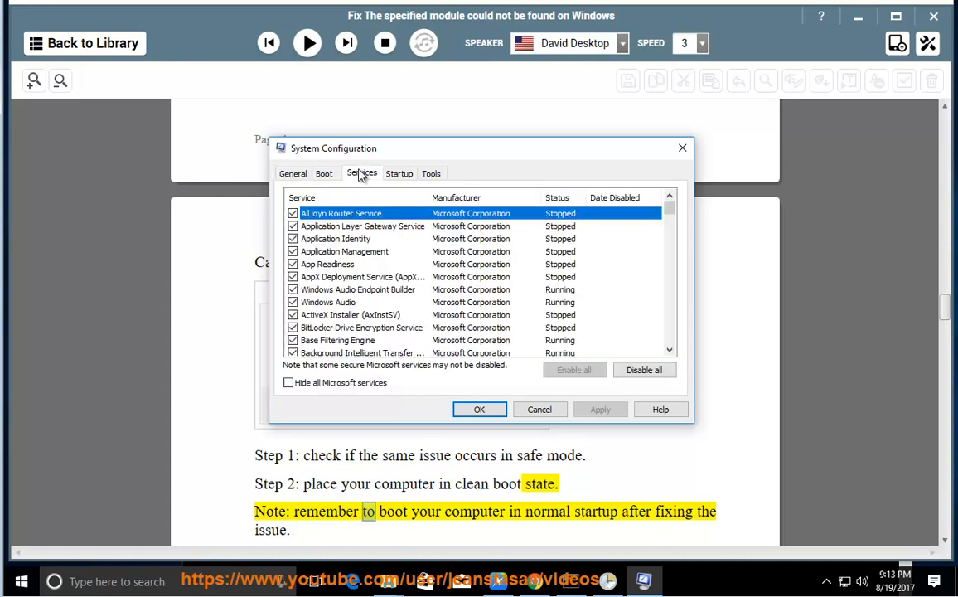
click(289, 383)
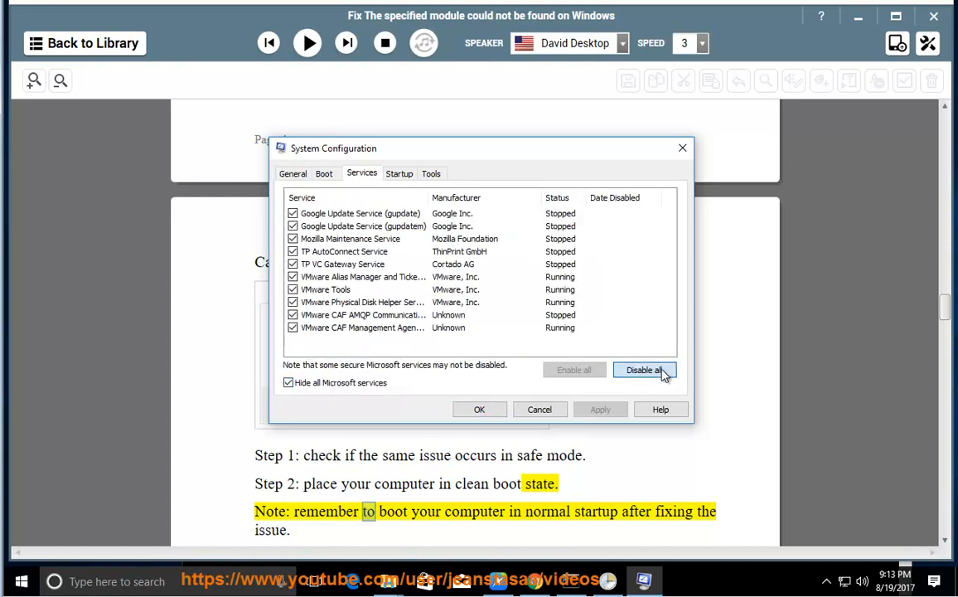
click(645, 370)
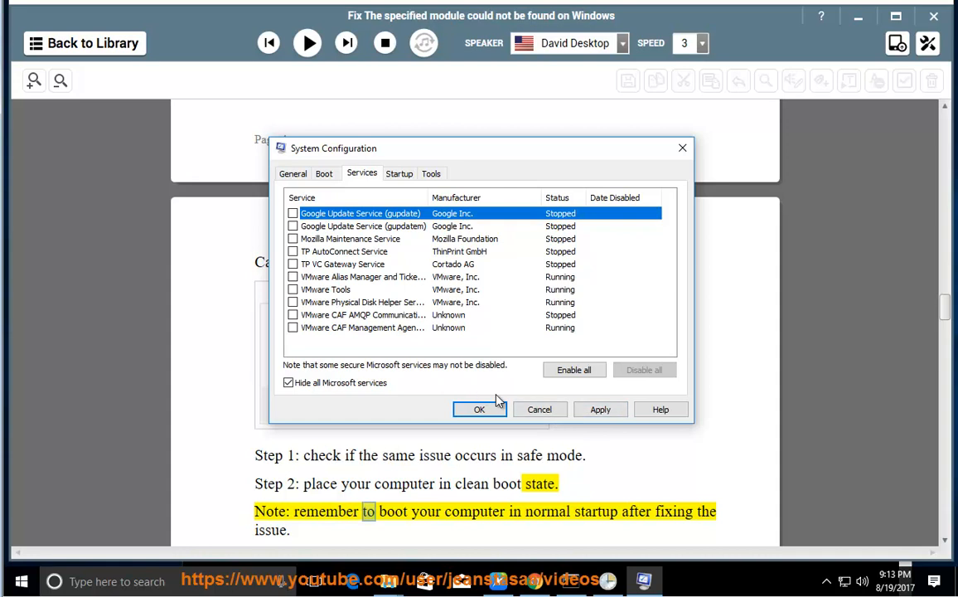
click(478, 408)
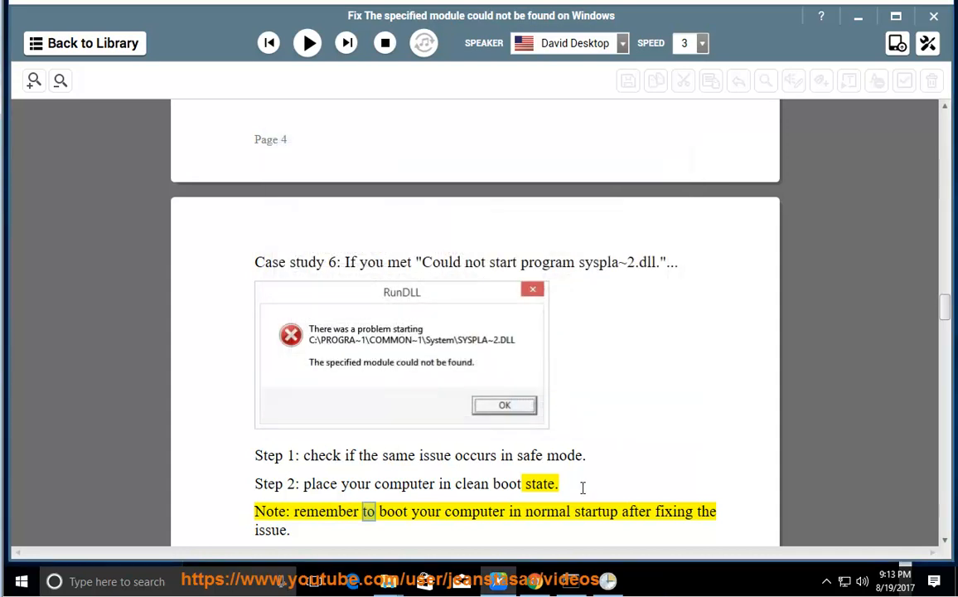
Resume narration and scroll through the SFC scan and Step 4 Bluetooth driver text.
click(307, 42)
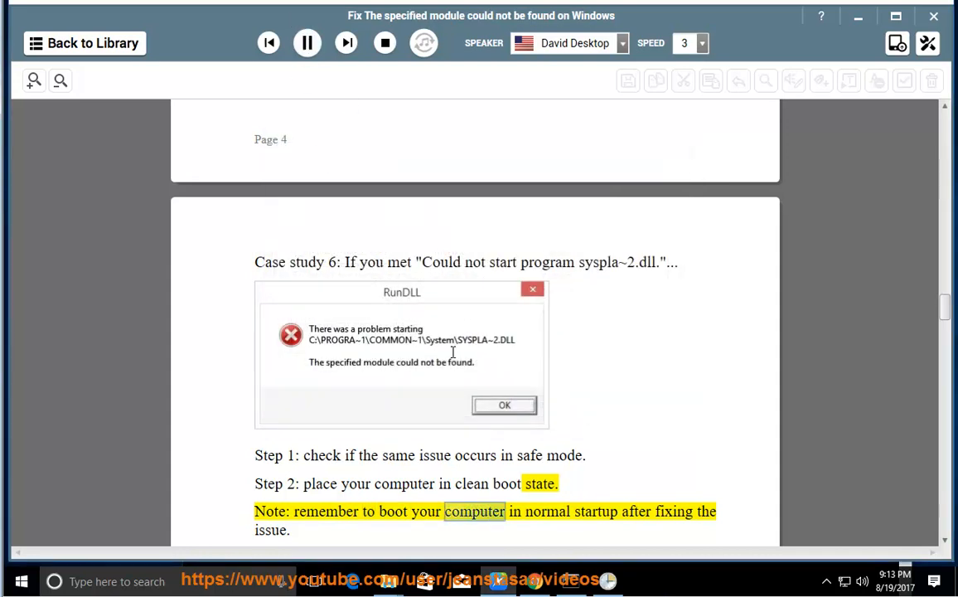
scroll(down, 3)
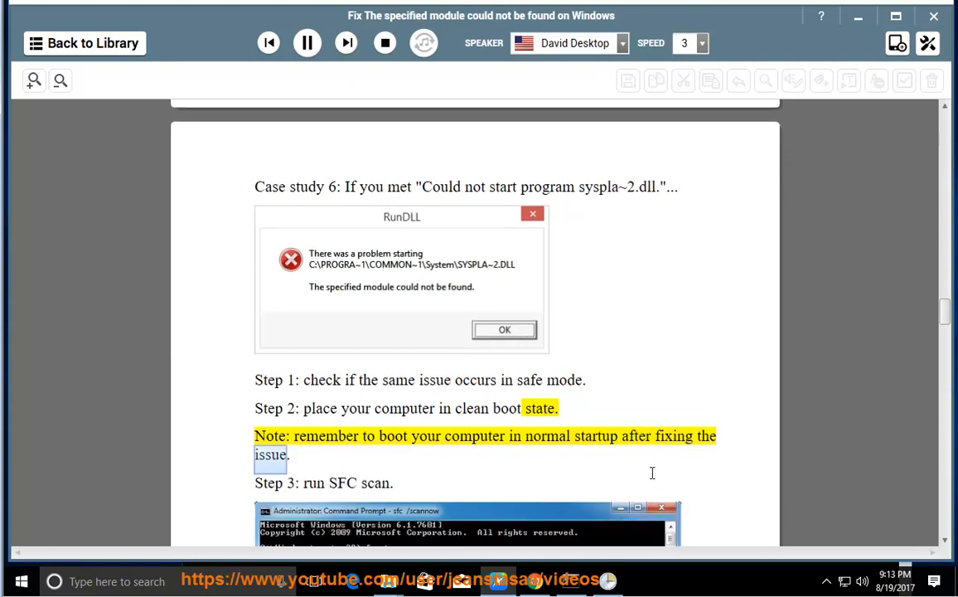
scroll(down, 3)
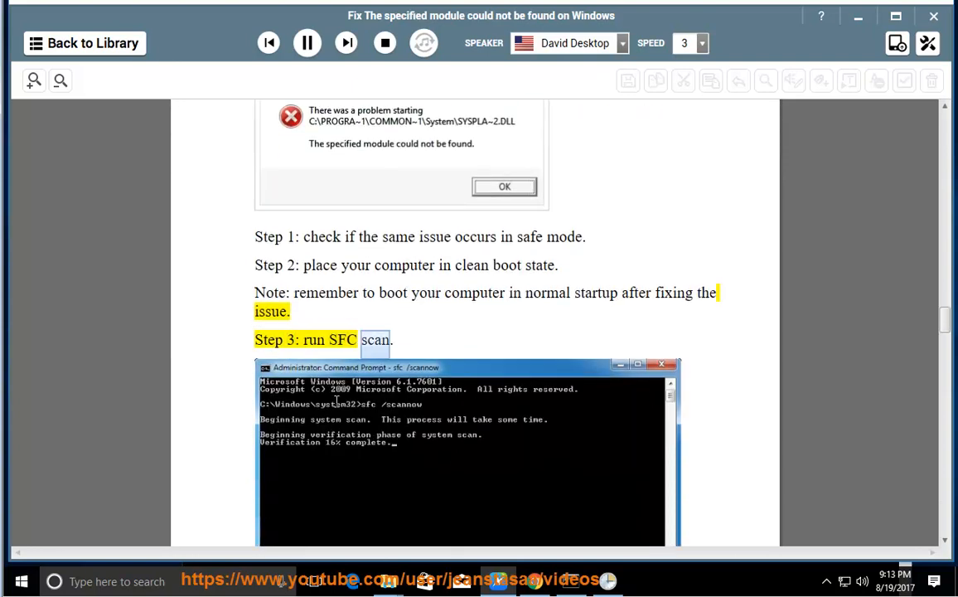
scroll(down, 3)
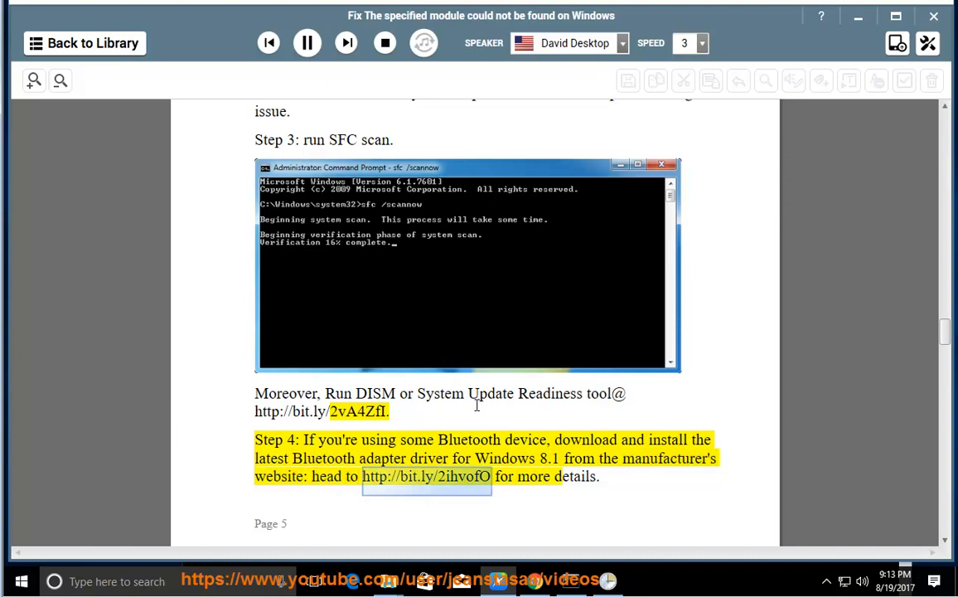
scroll(down, 3)
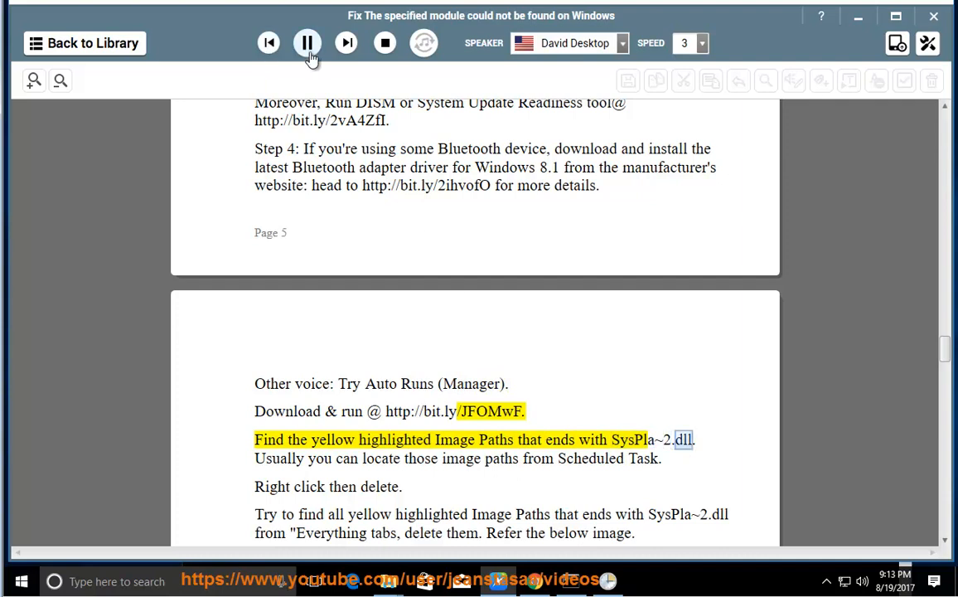
Pause briefly, scroll back to check, then resume reading the Autoruns SysPla~2.dll section.
click(307, 43)
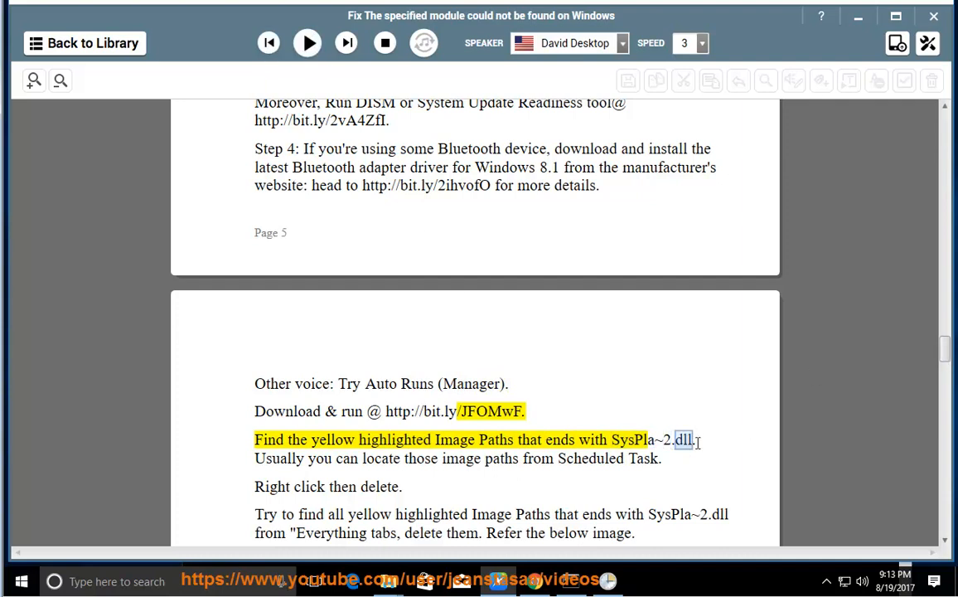
scroll(up, 3)
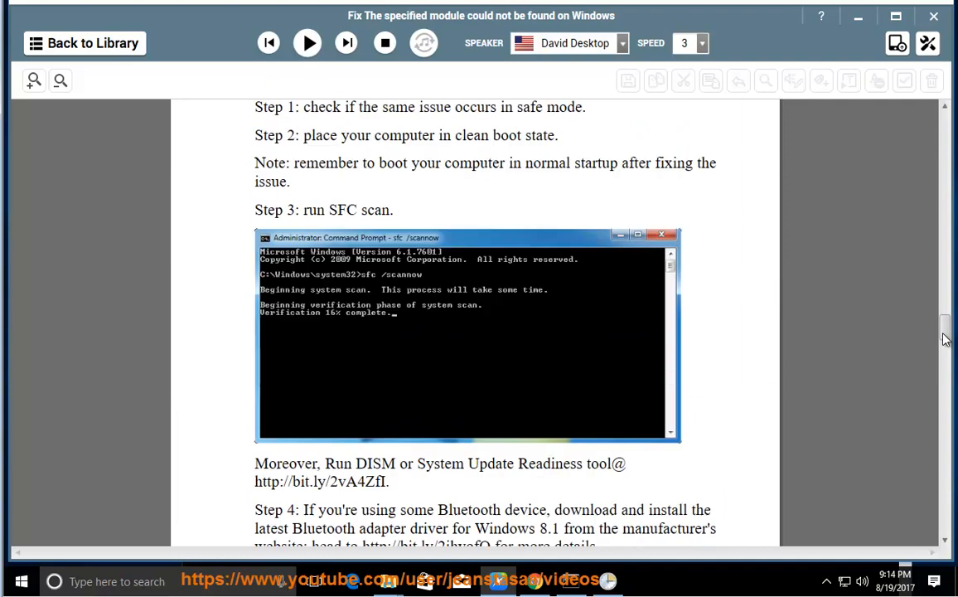
scroll(up, 3)
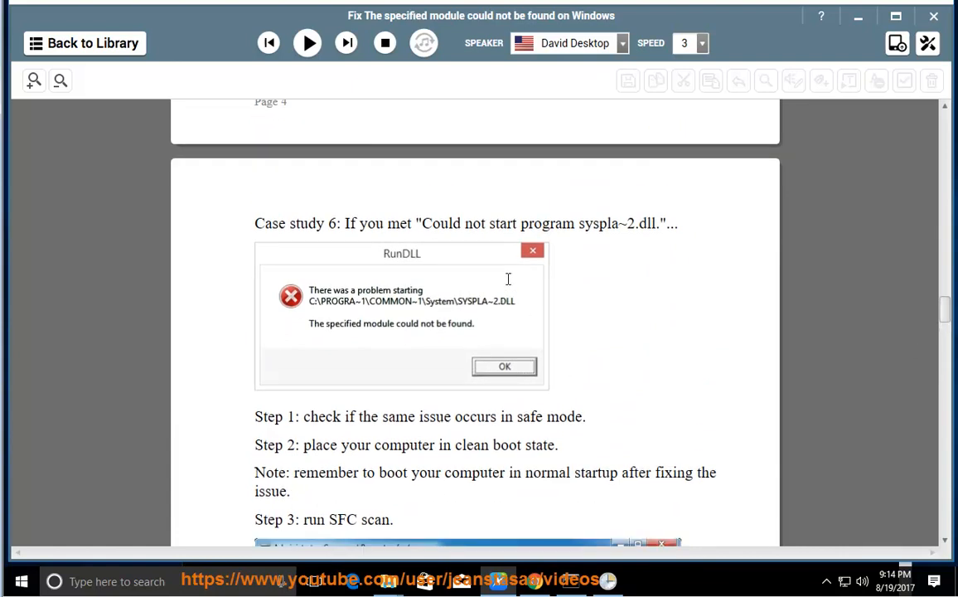
scroll(down, 3)
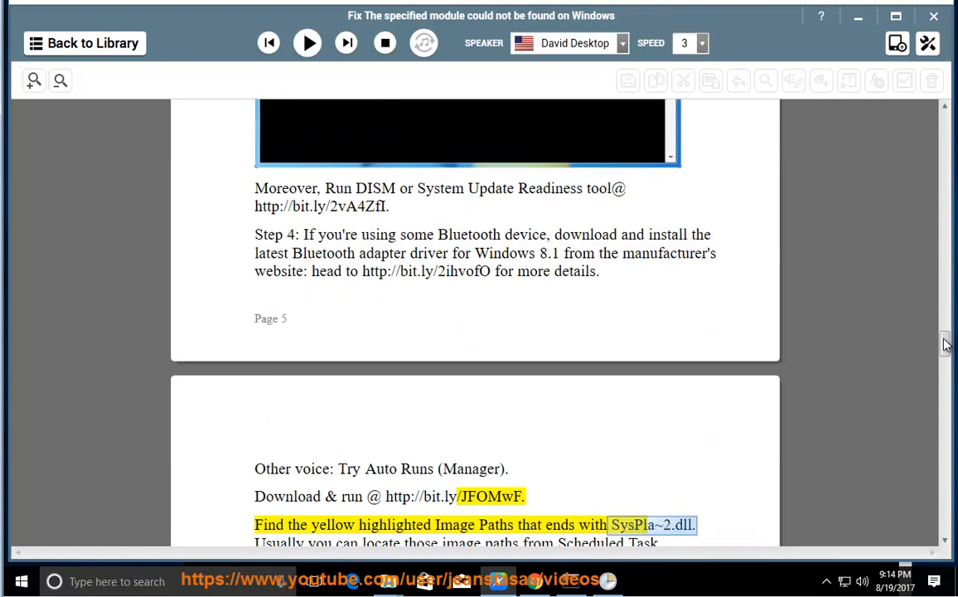
click(307, 43)
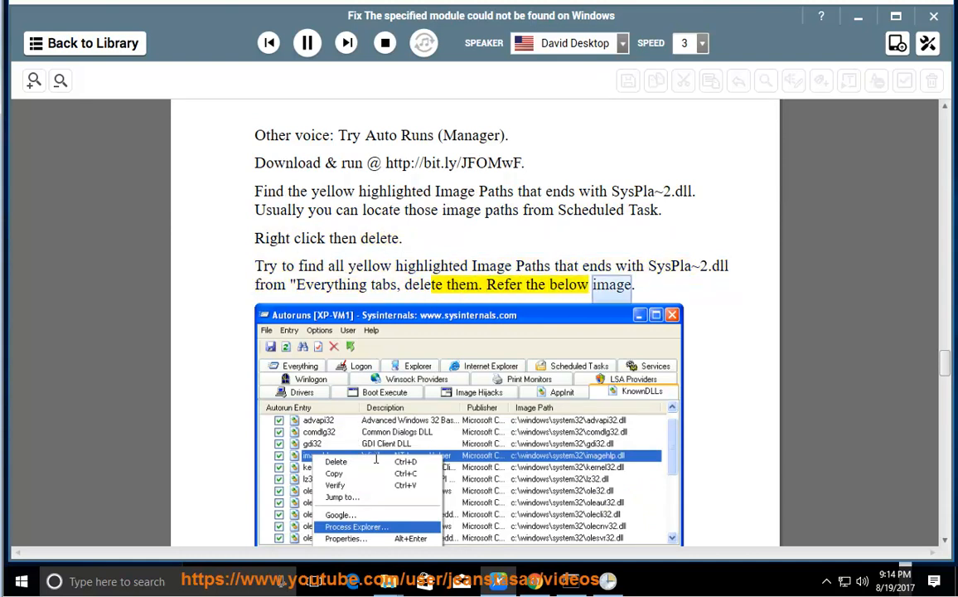
Follow the narration through Case studies 7 and 8, pausing at the IE add-ons Solution.
scroll(down, 3)
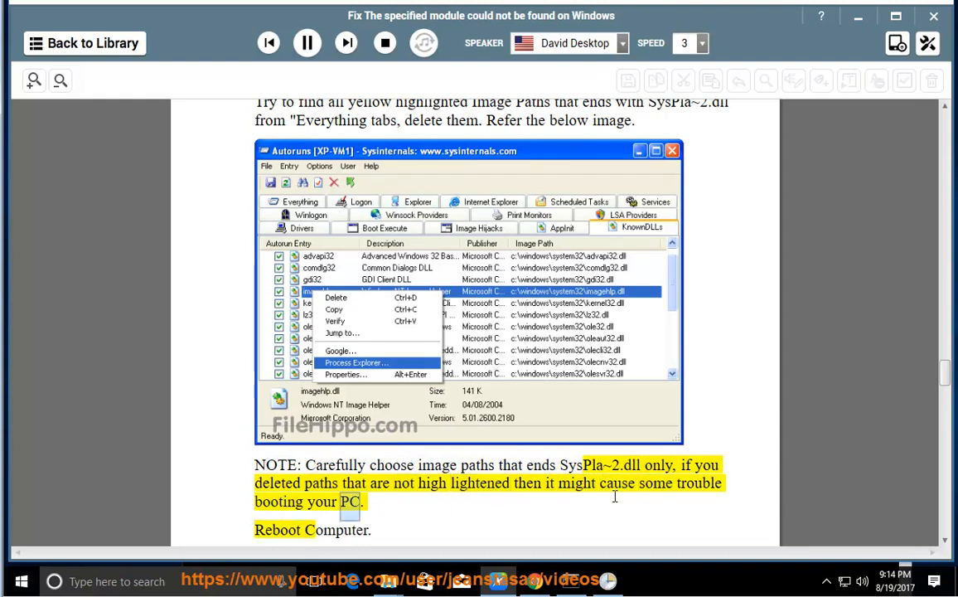
scroll(down, 3)
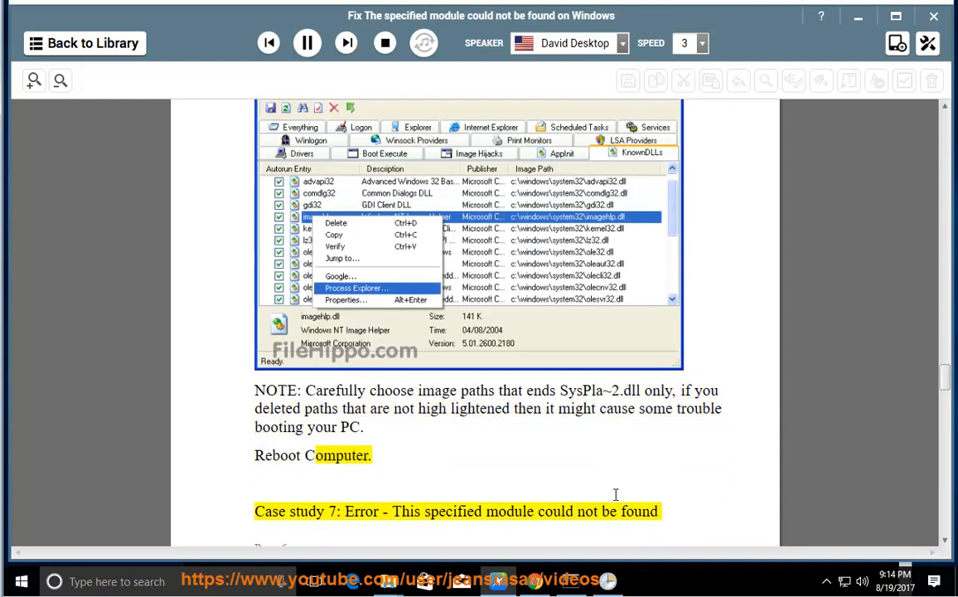
scroll(down, 3)
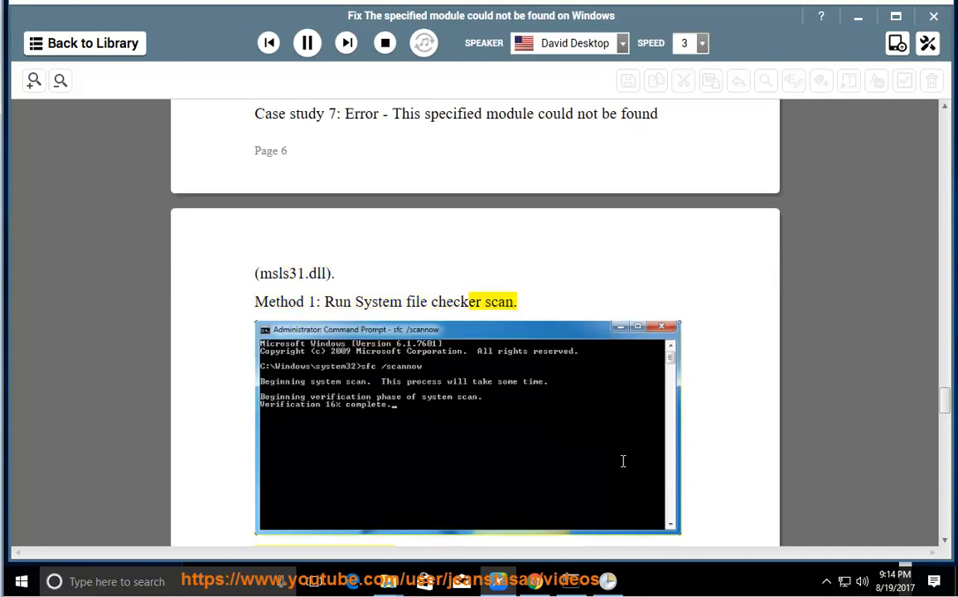
scroll(down, 3)
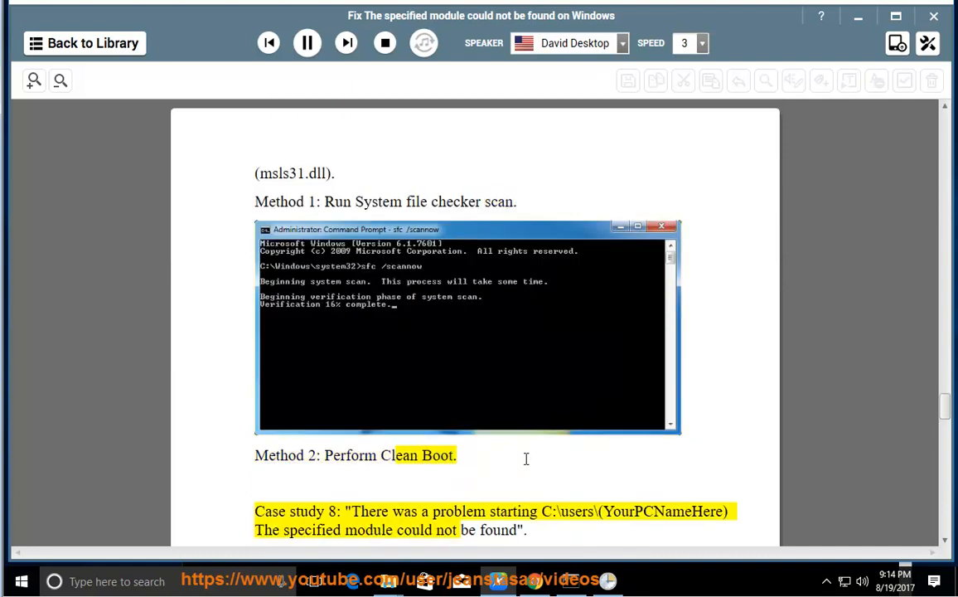
scroll(down, 3)
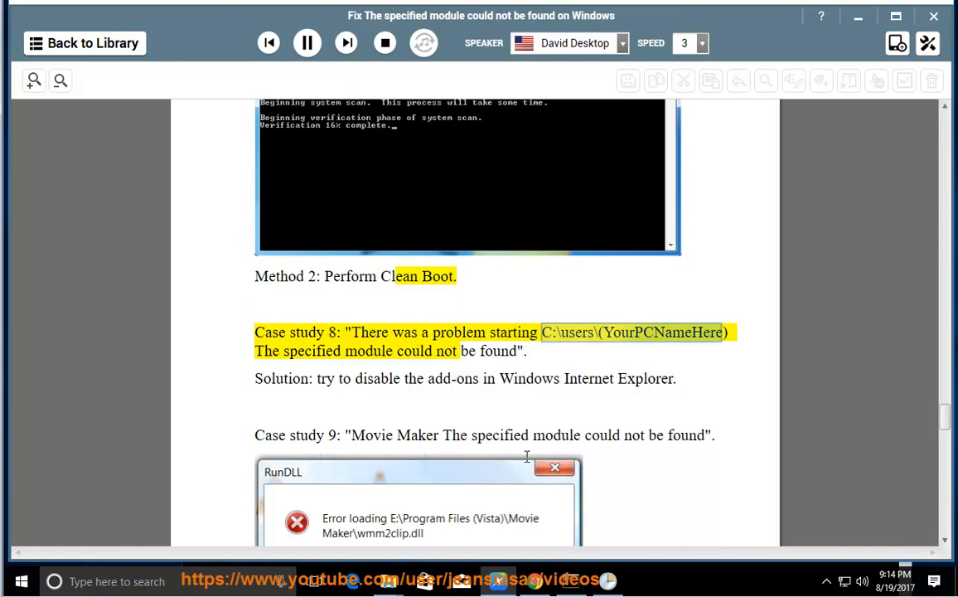
scroll(up, 3)
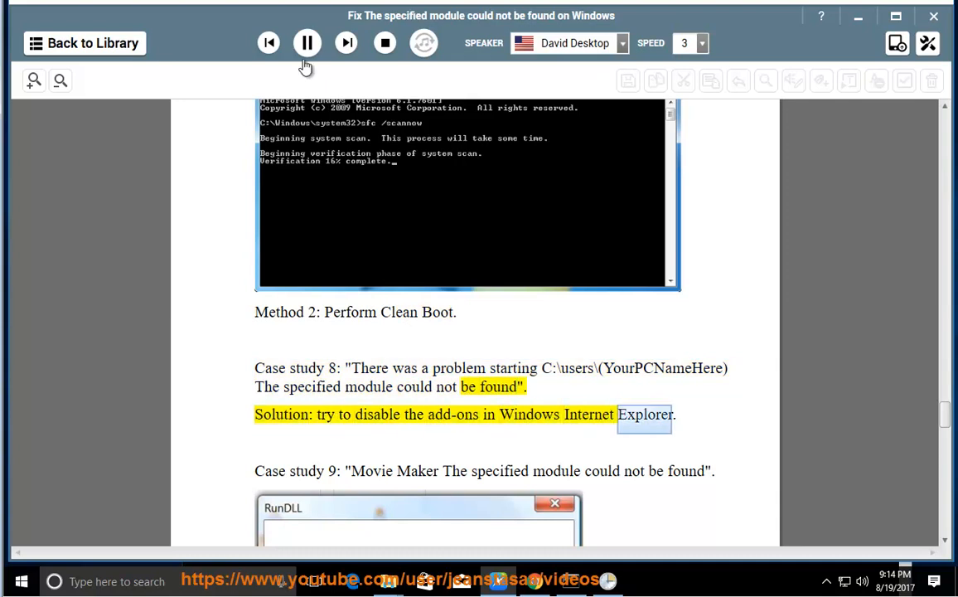
click(306, 42)
text(IE)
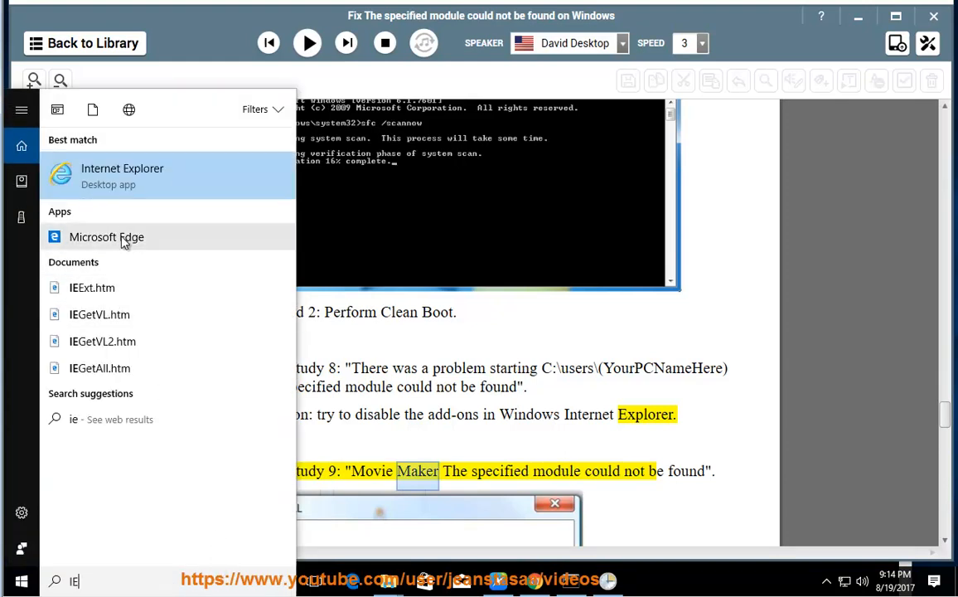
Launch Internet Explorer, choose Ask me later on first-run setup, and open the gear Tools menu.
click(122, 175)
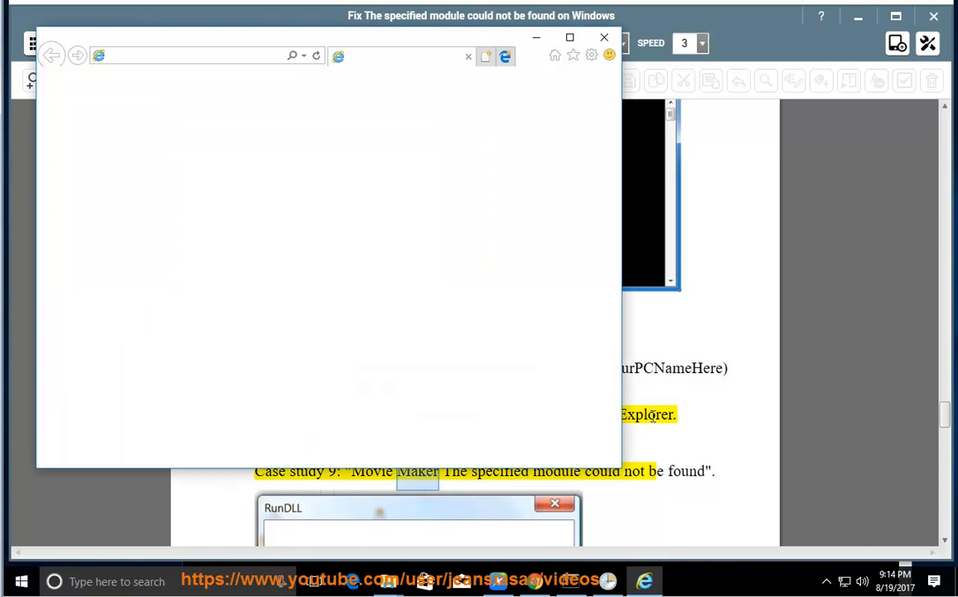
click(604, 37)
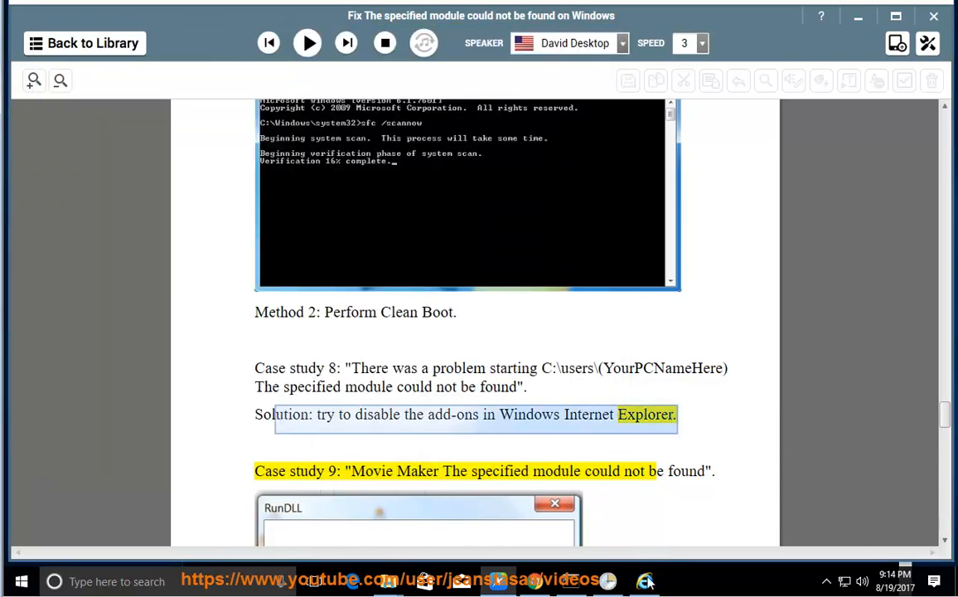
click(646, 581)
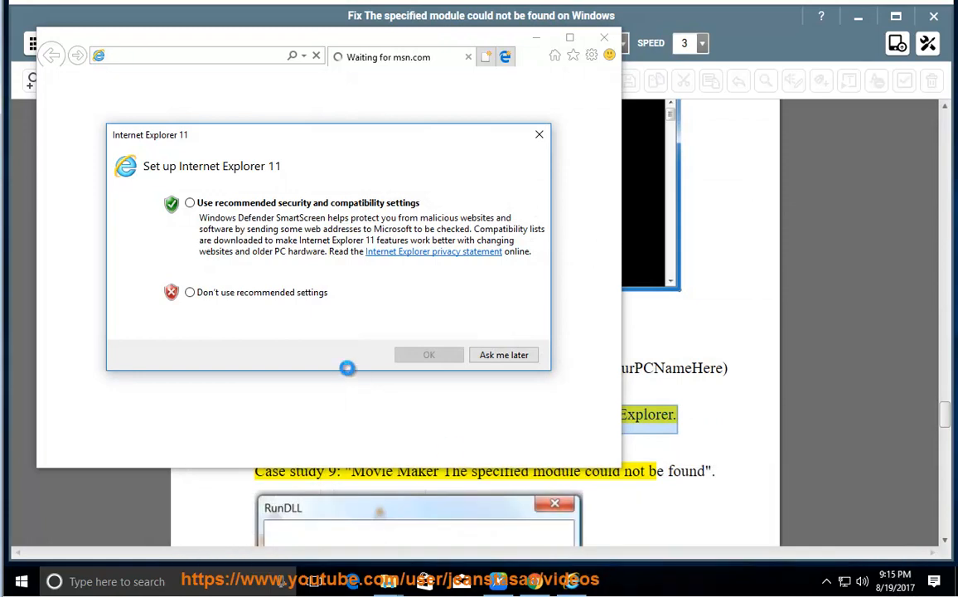
click(428, 355)
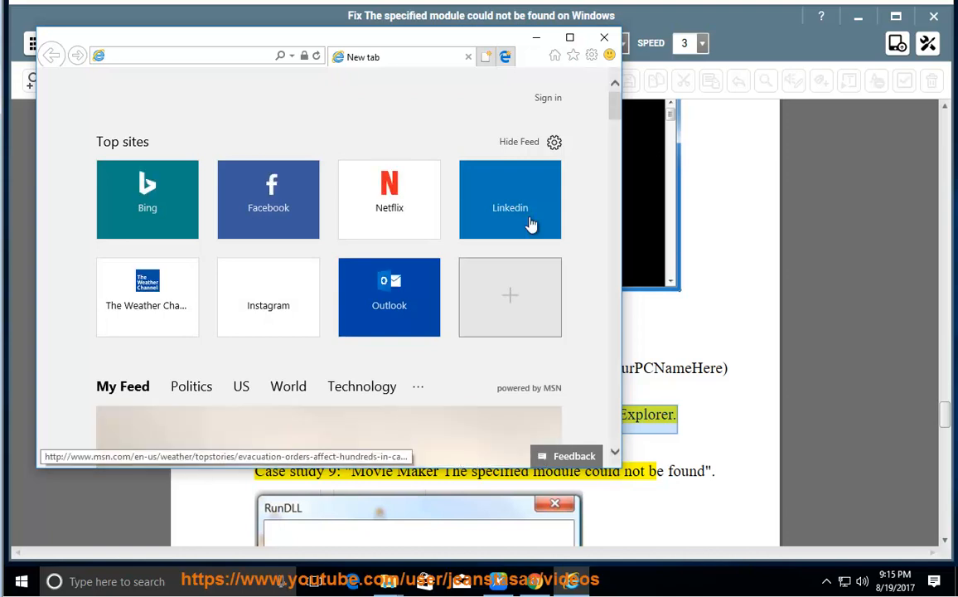
click(591, 55)
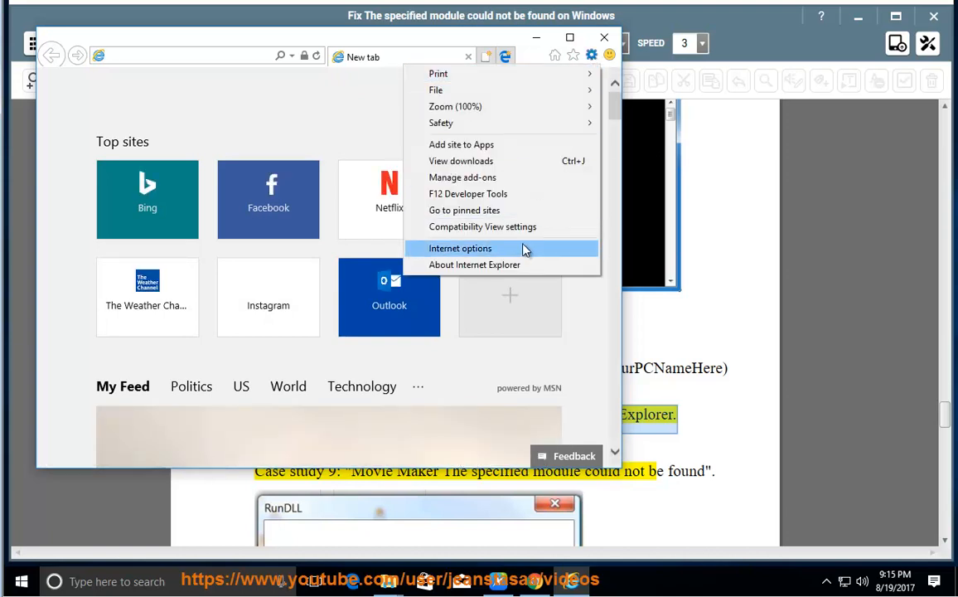
Open Internet options, switch to Programs, and bring up Manage add-ons.
click(460, 248)
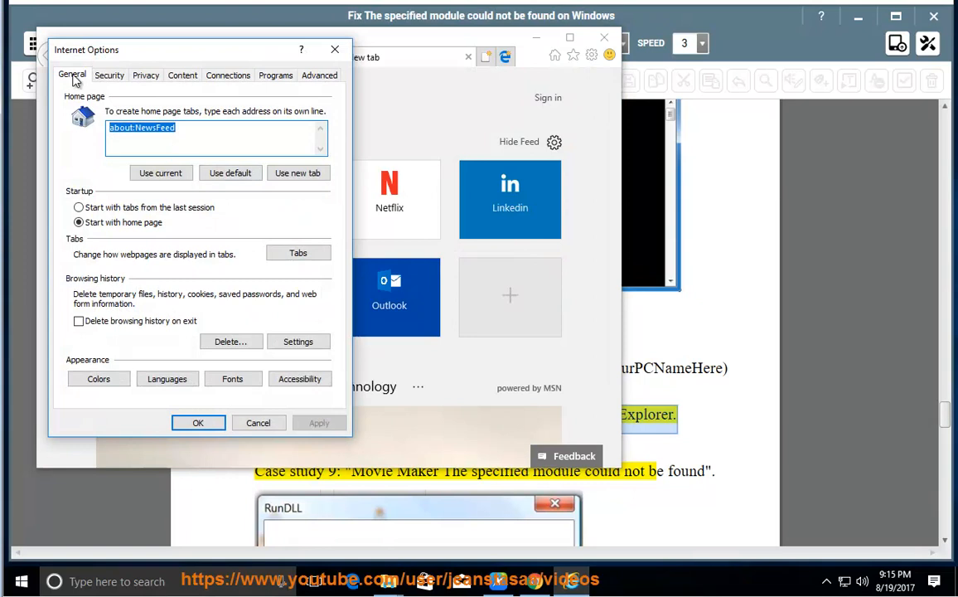
click(275, 75)
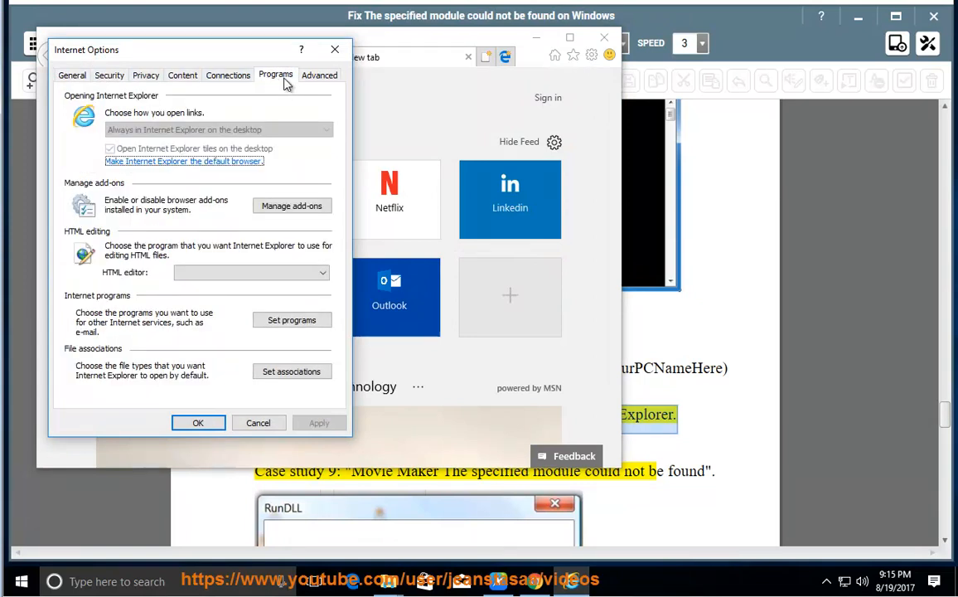
mouse_move(292, 205)
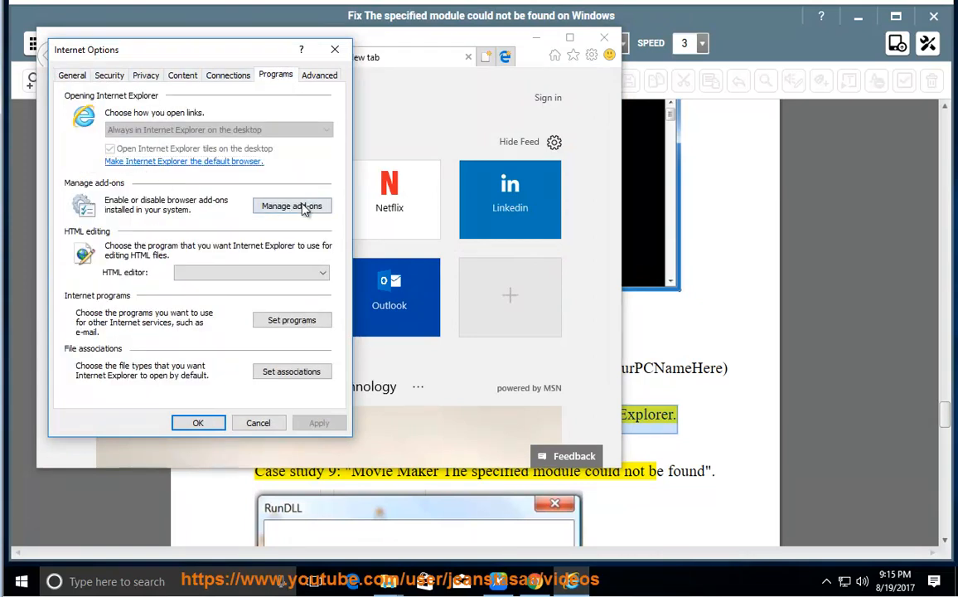
click(291, 206)
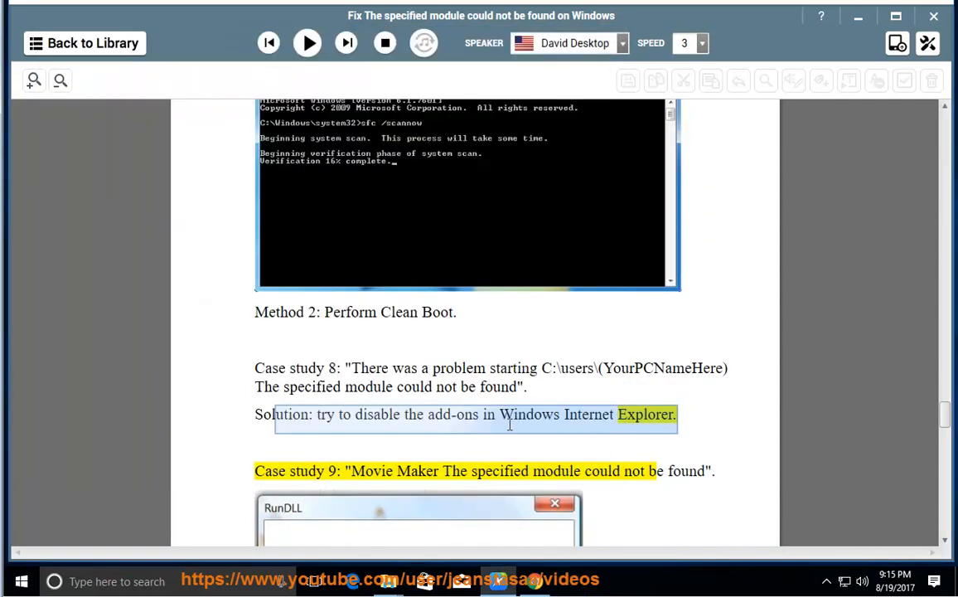
Resume narration, scroll through Case studies 9 and 10, then stop at the malware-scan advice.
click(307, 42)
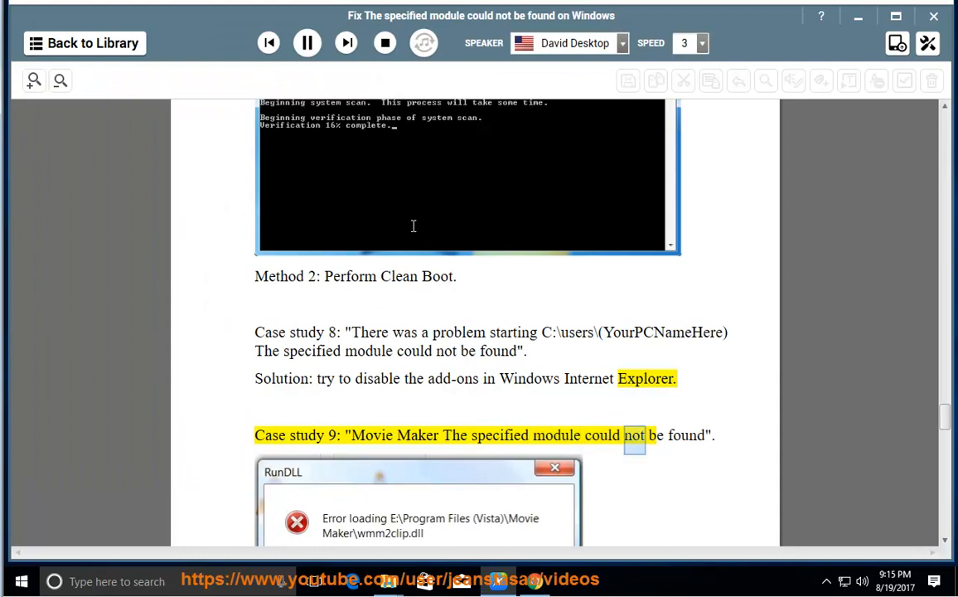
scroll(down, 3)
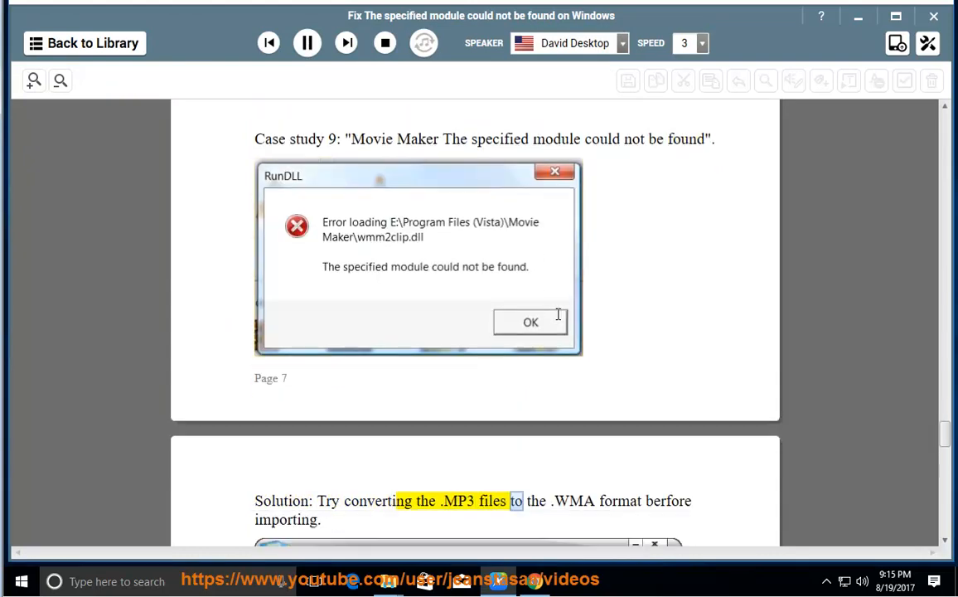
scroll(down, 3)
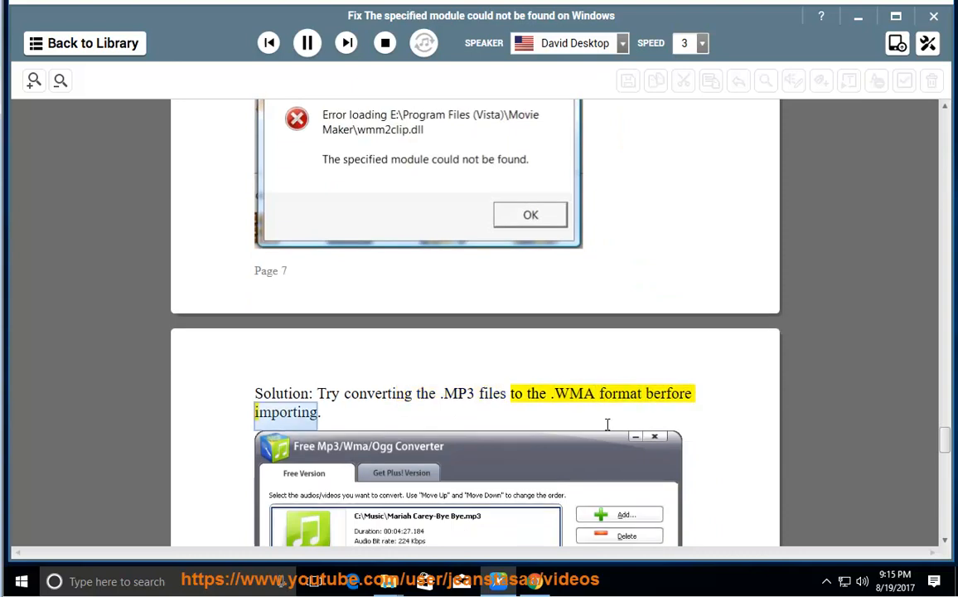
scroll(down, 3)
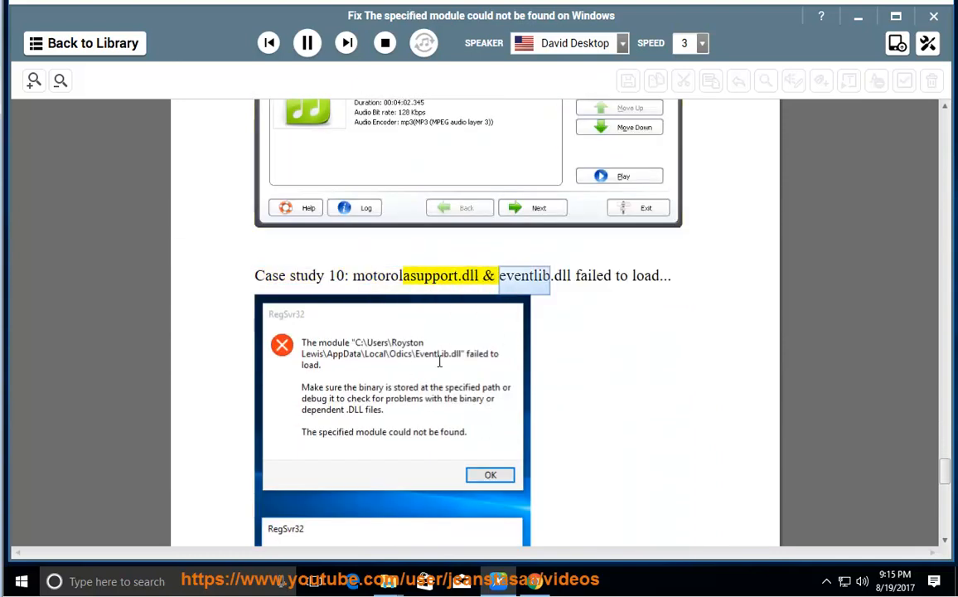
scroll(down, 3)
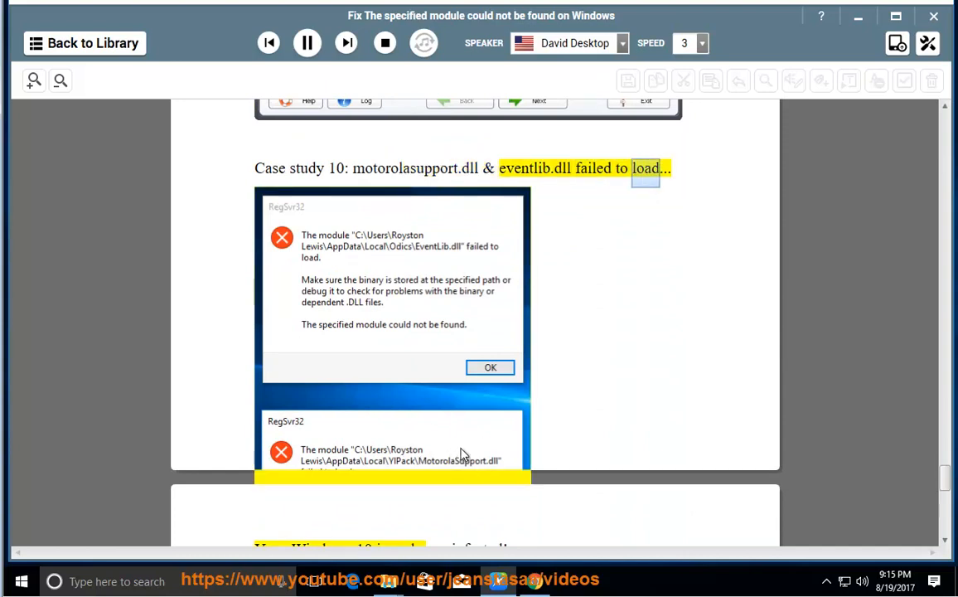
scroll(down, 3)
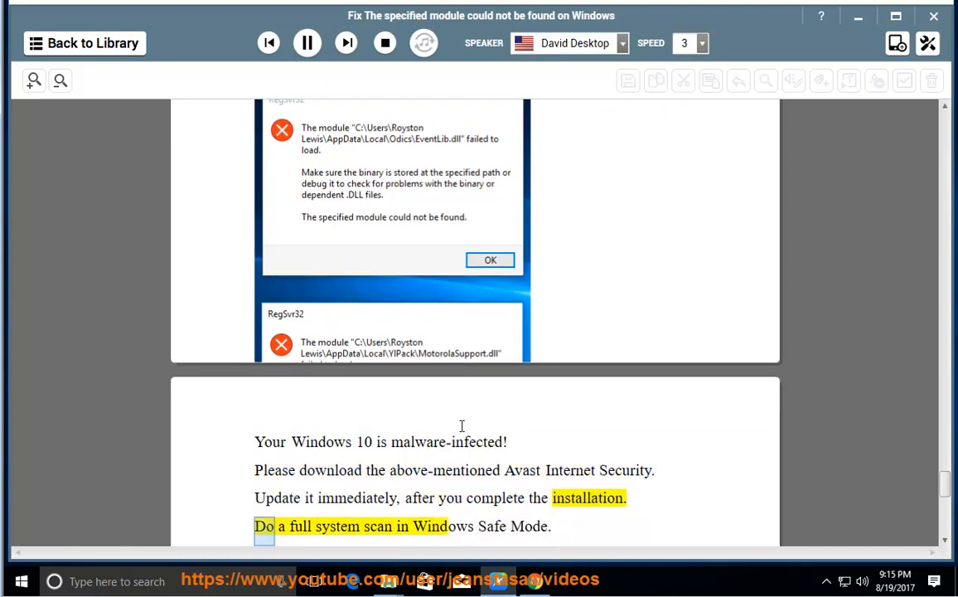
click(307, 43)
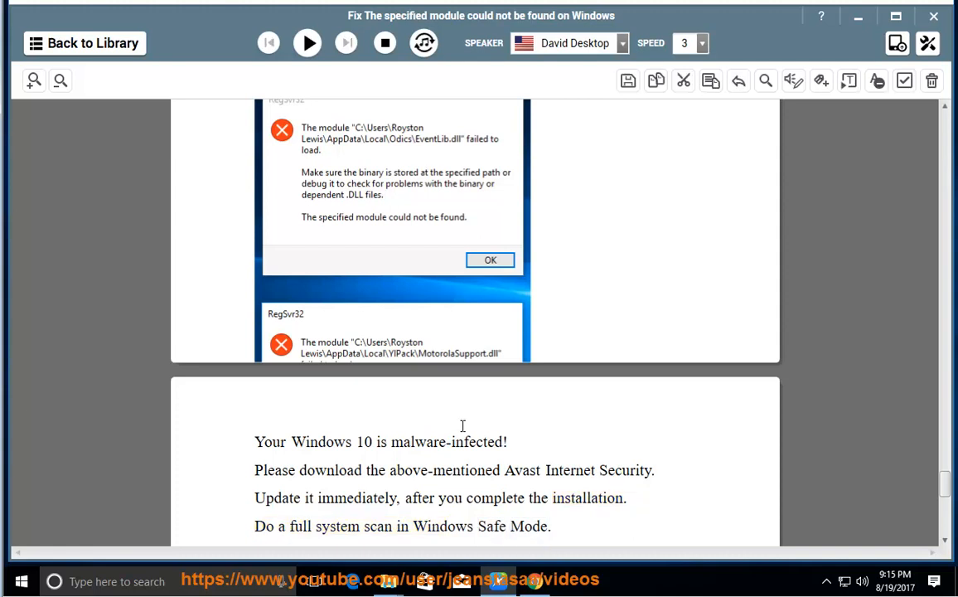